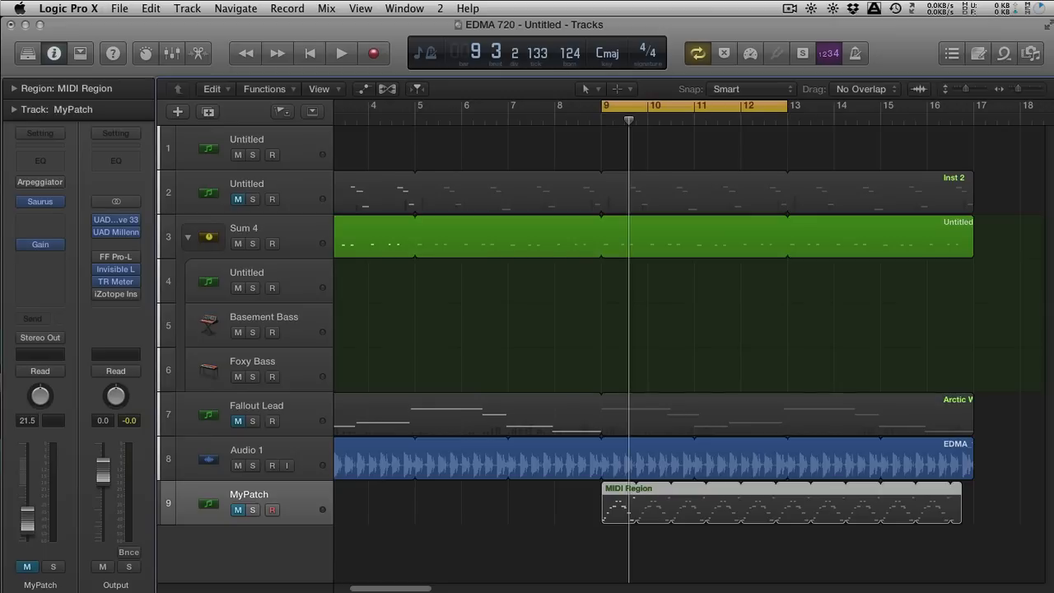
Open the audio device preferences and start project playback.
left_click(68, 8)
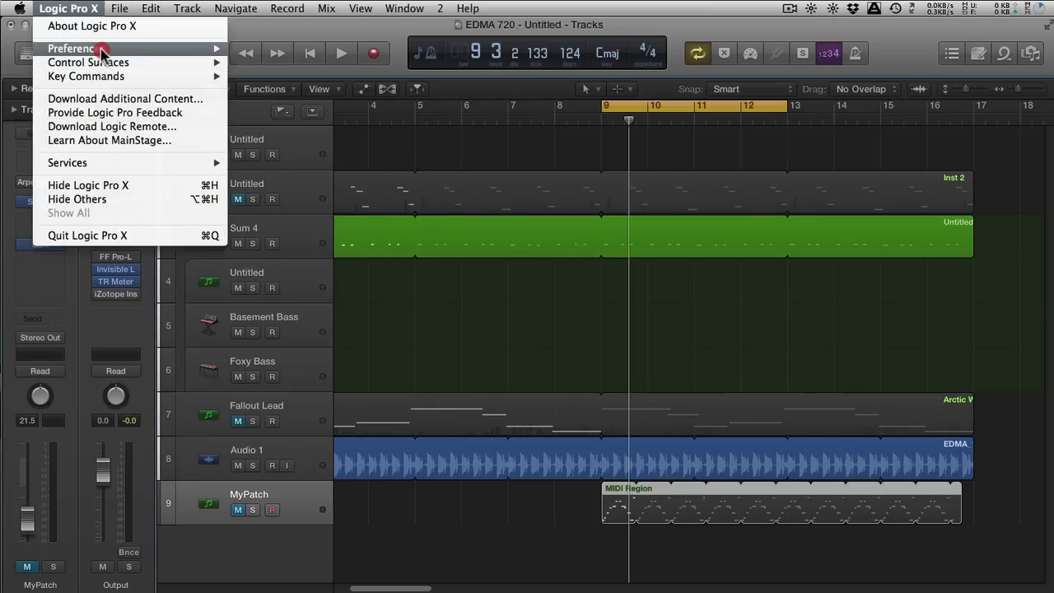
left_click(71, 48)
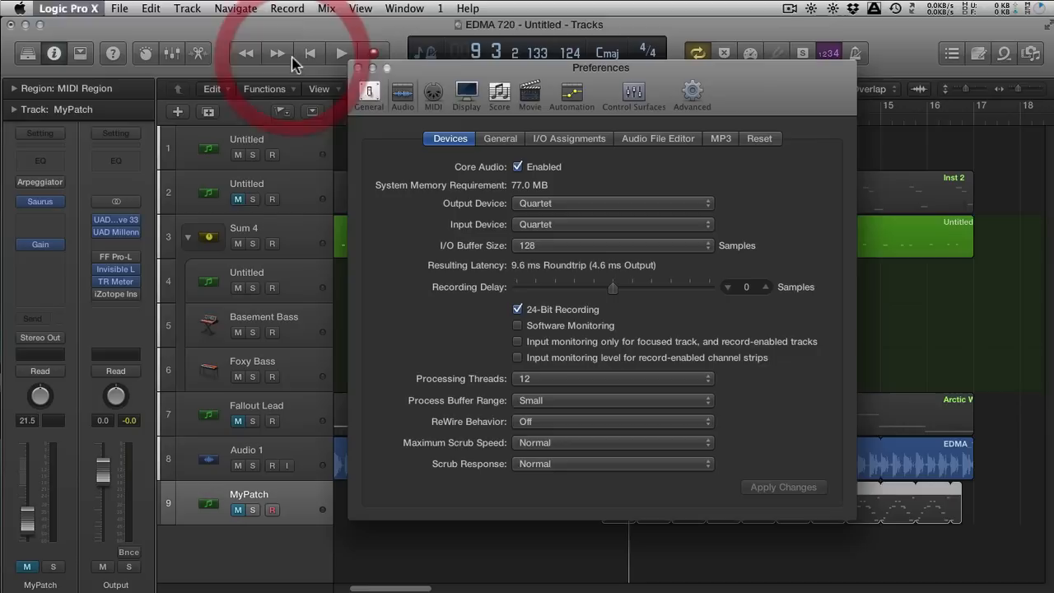
mouse_move(278, 53)
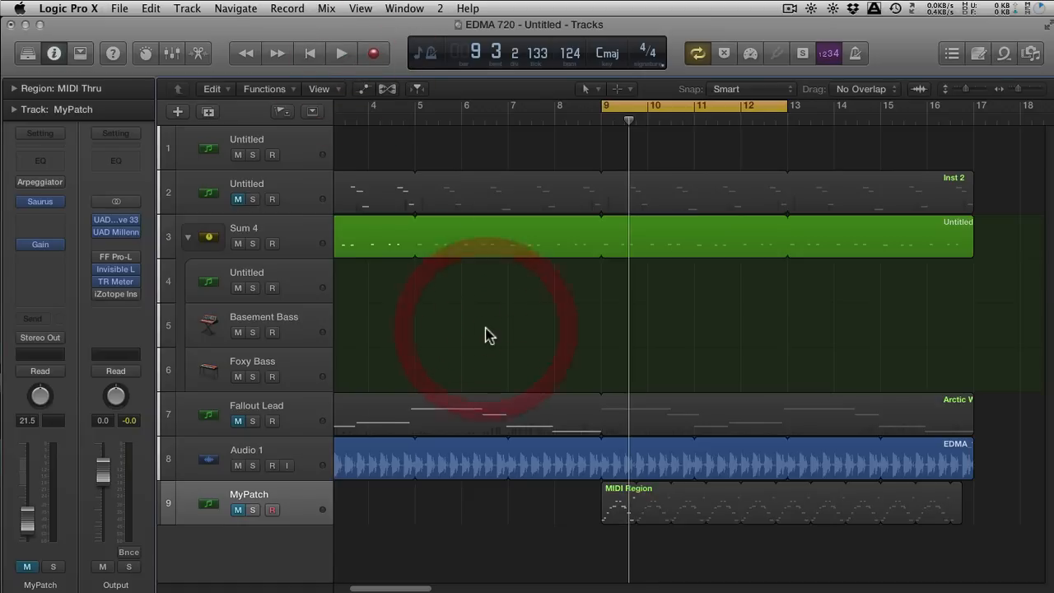
left_click(341, 53)
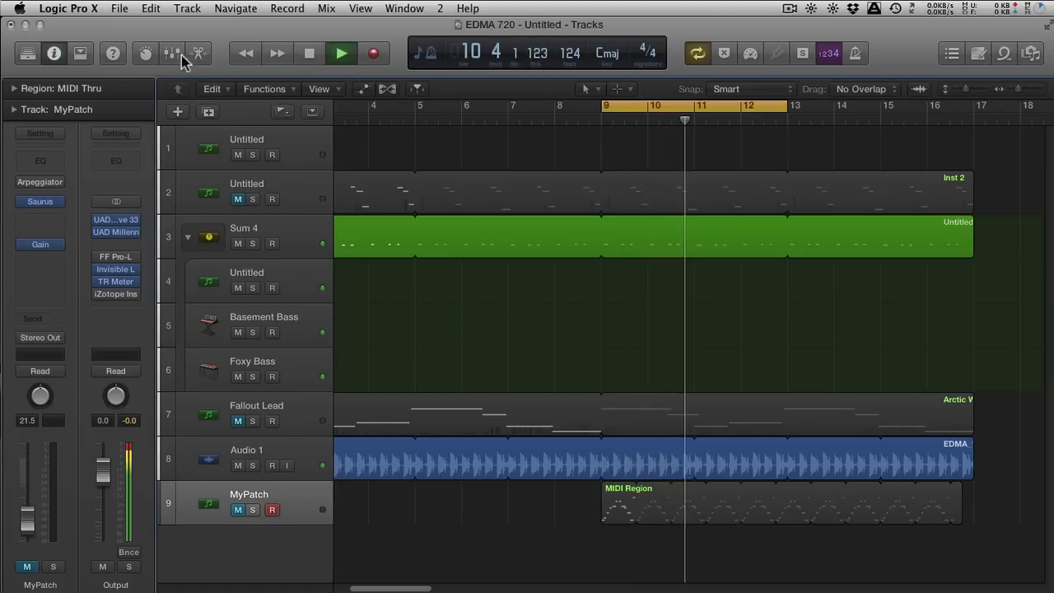
Show the mixer, inspect the output channel's Invisible Limiter, then return to tracks.
left_click(172, 53)
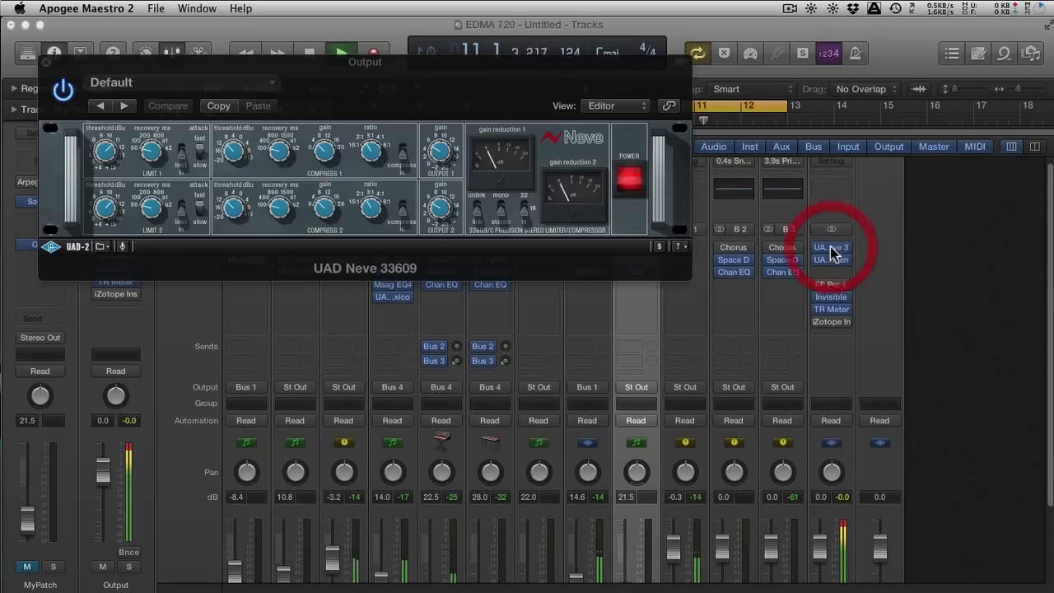
left_click(832, 248)
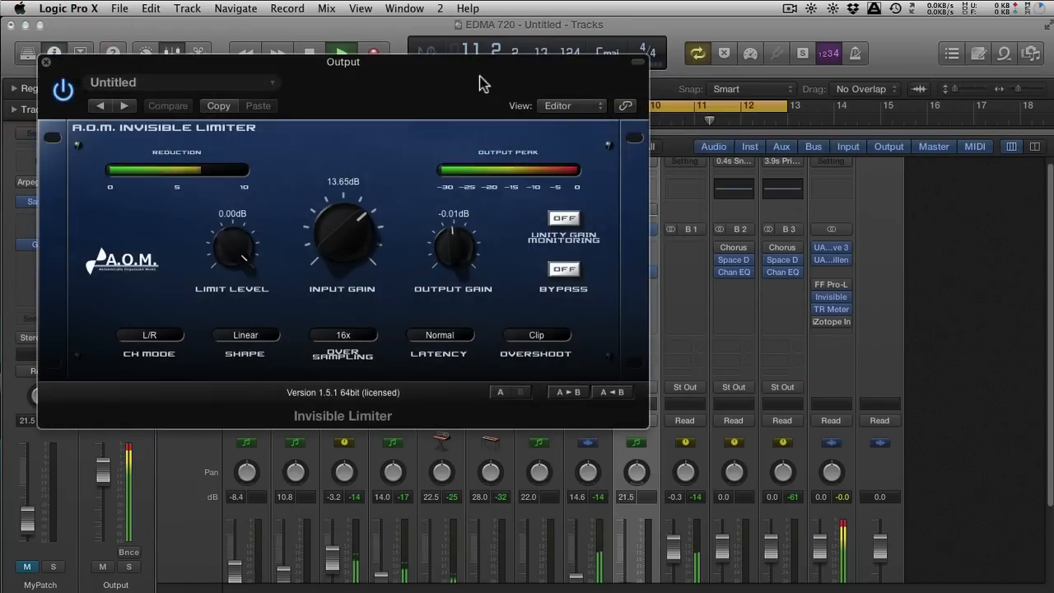
left_click(46, 61)
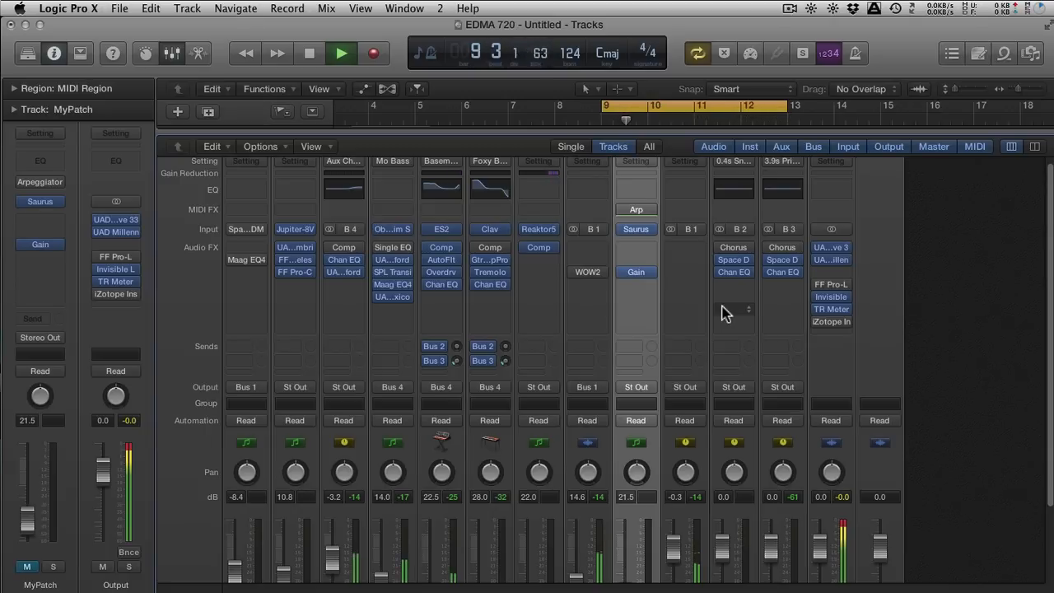
left_click(309, 52)
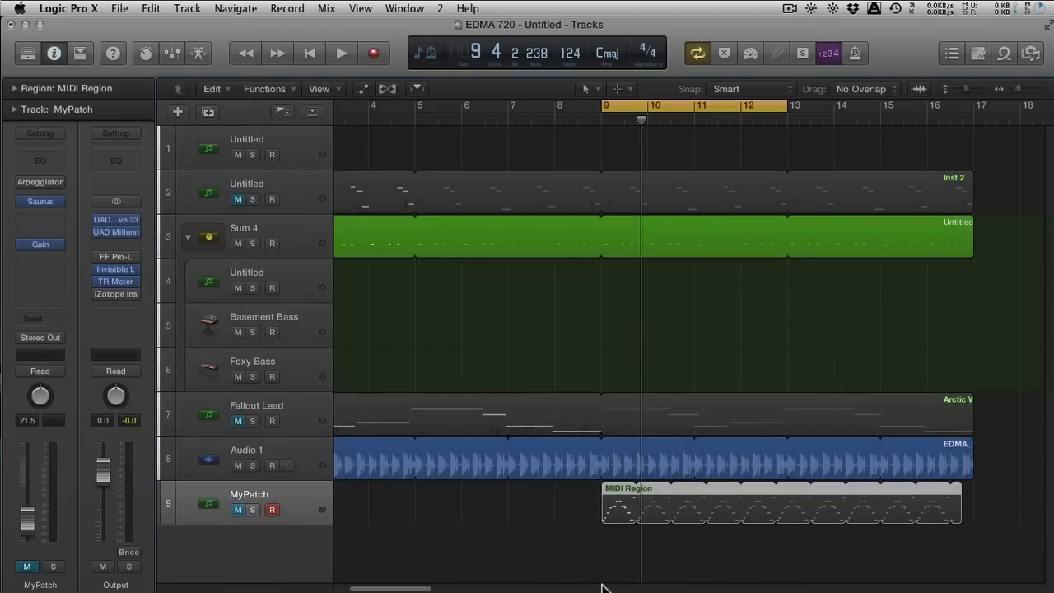
mouse_move(628, 289)
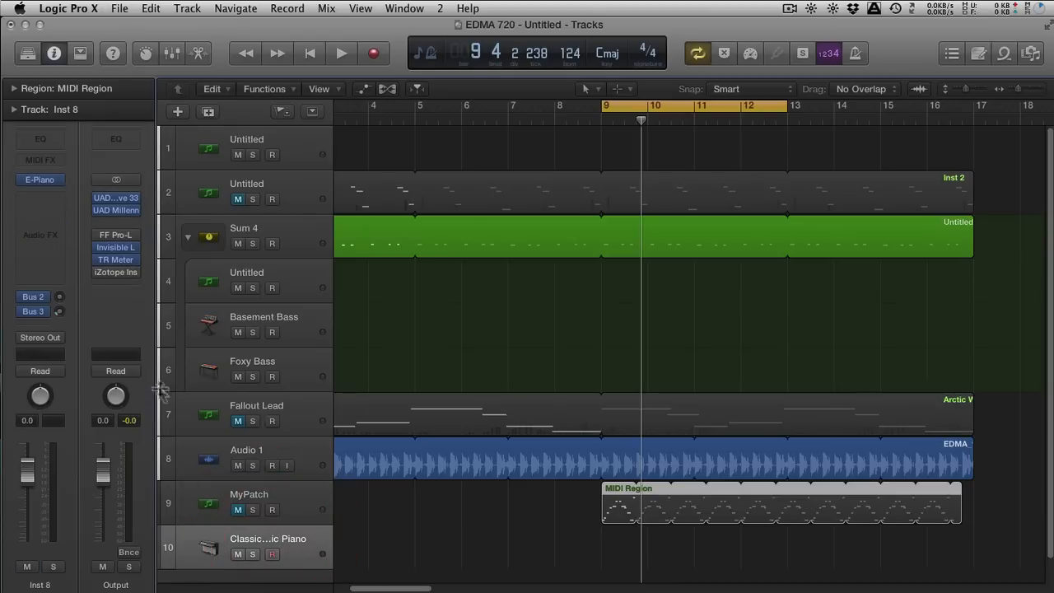
Load AU Instruments > FabFilter > FF Twin 2 onto the new software instrument track.
left_click(40, 180)
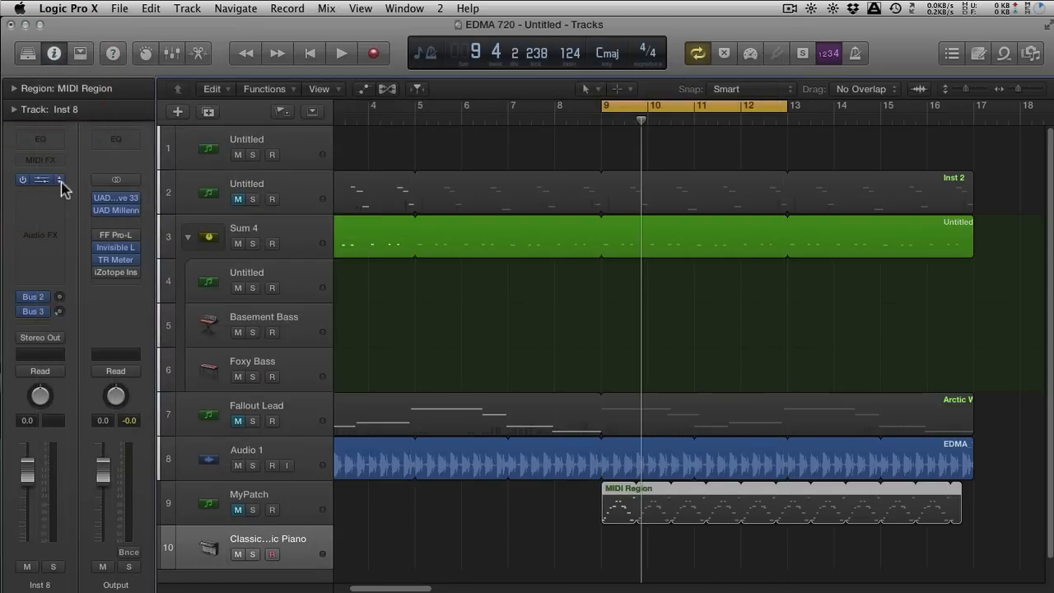
left_click(40, 179)
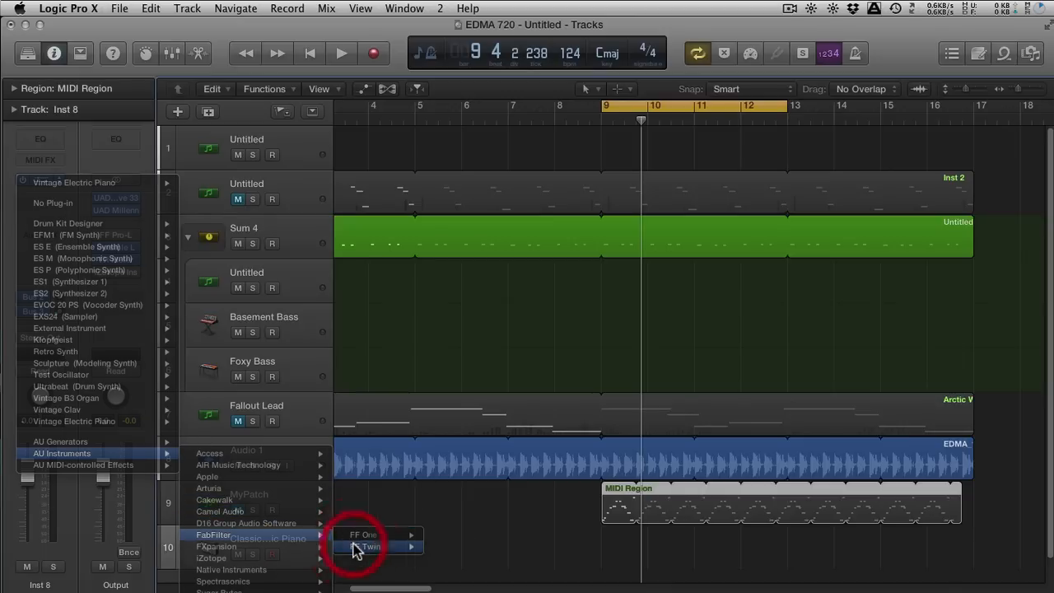
left_click(369, 546)
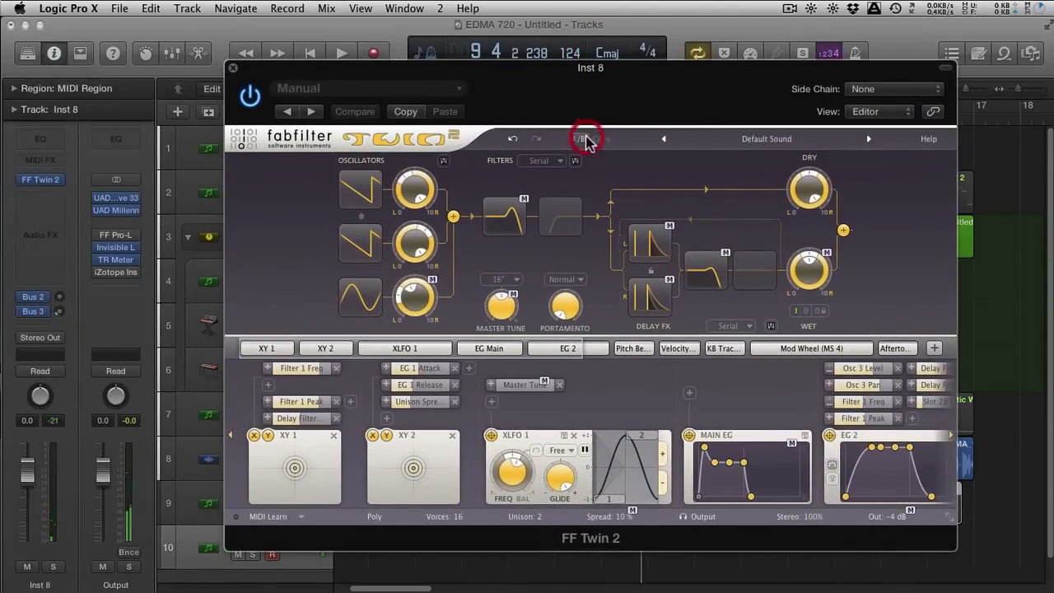
Choose the Best of > Boards Organ MR preset from Twin 2's preset list.
left_click(765, 138)
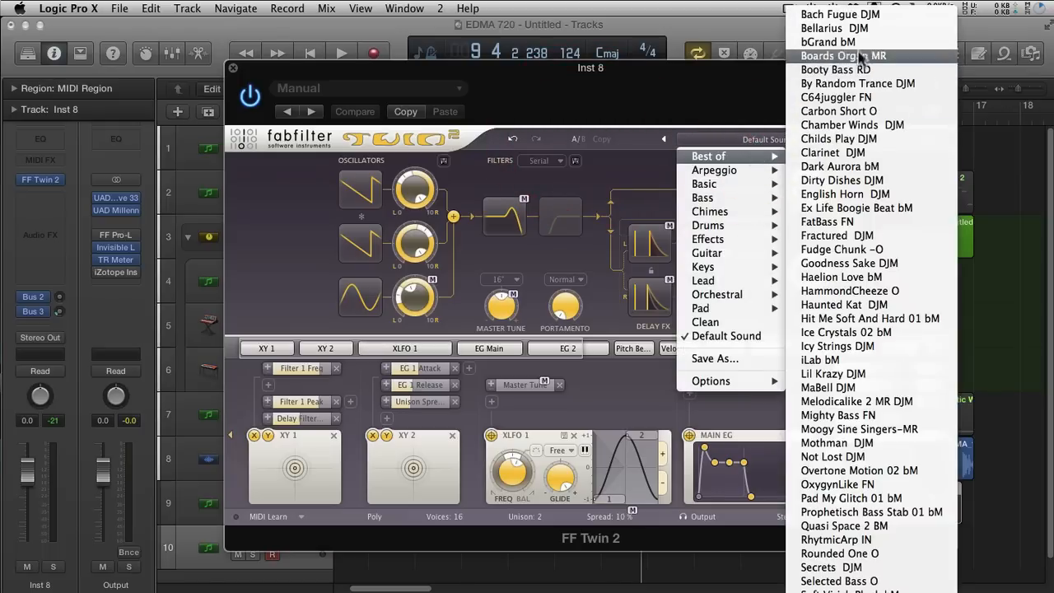
left_click(843, 56)
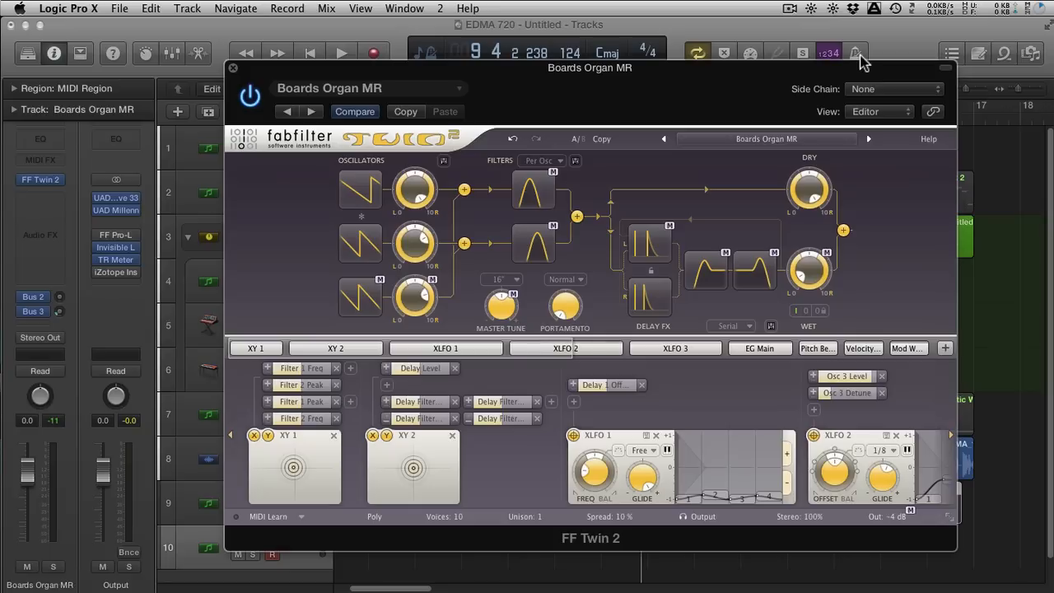
mouse_move(243, 72)
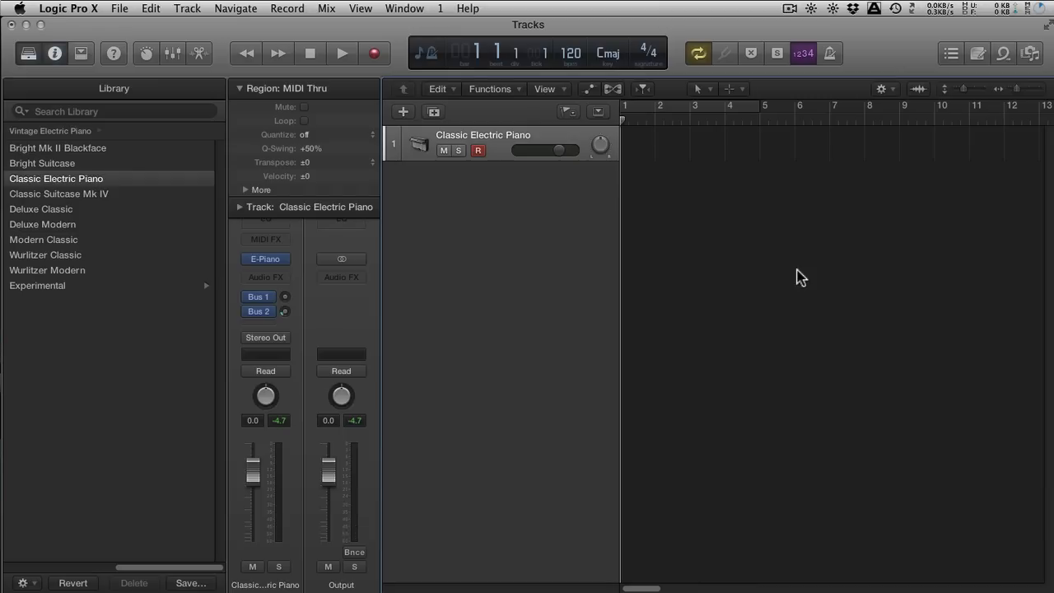
mouse_move(343, 313)
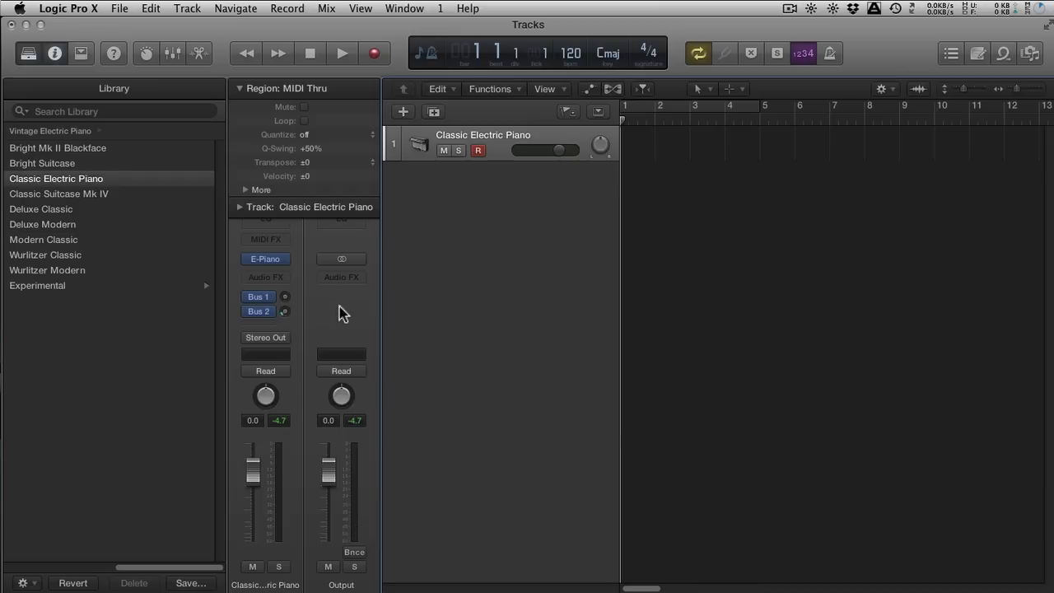
mouse_move(349, 296)
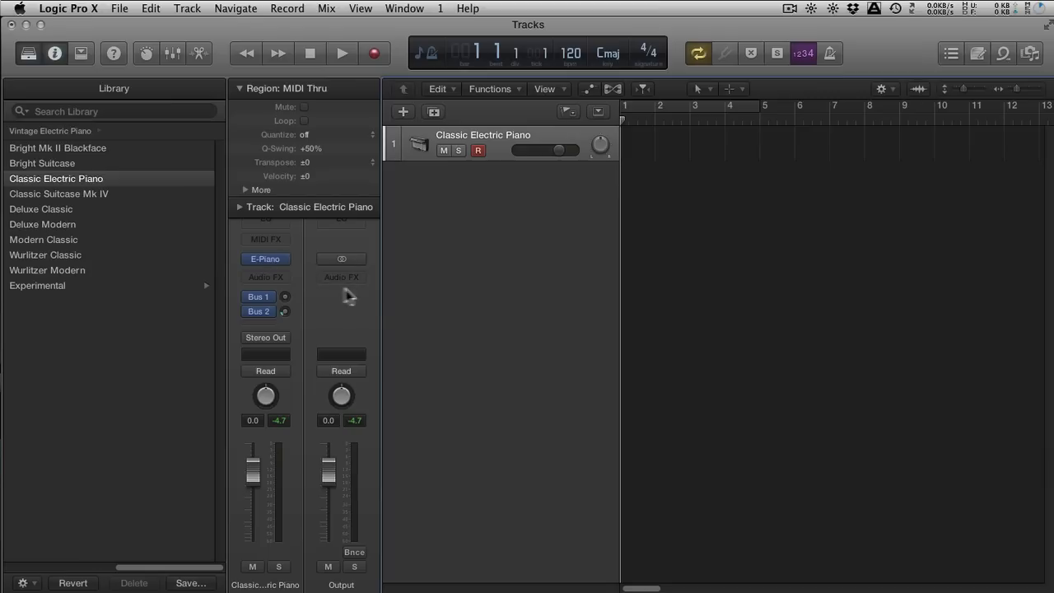
mouse_move(394, 309)
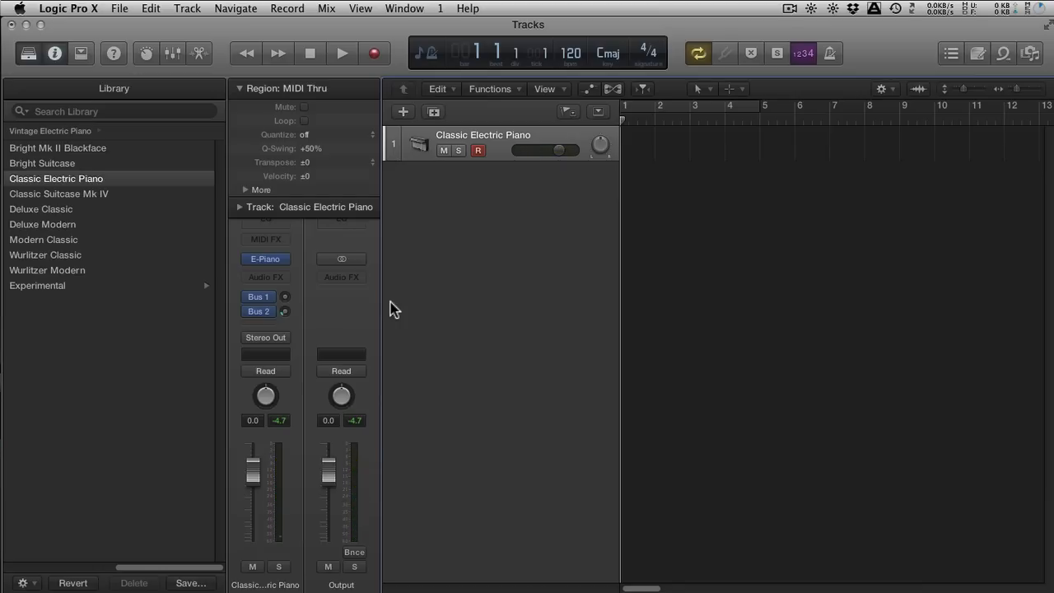
mouse_move(169, 78)
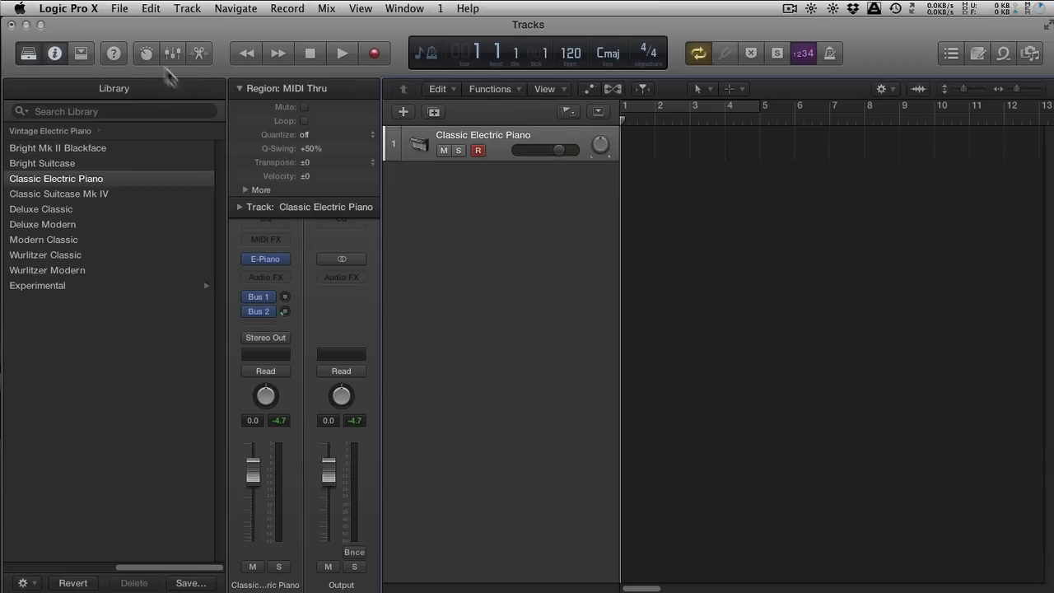
Open Logic Pro X > Preferences > Audio for the Classic Electric Piano project.
left_click(68, 8)
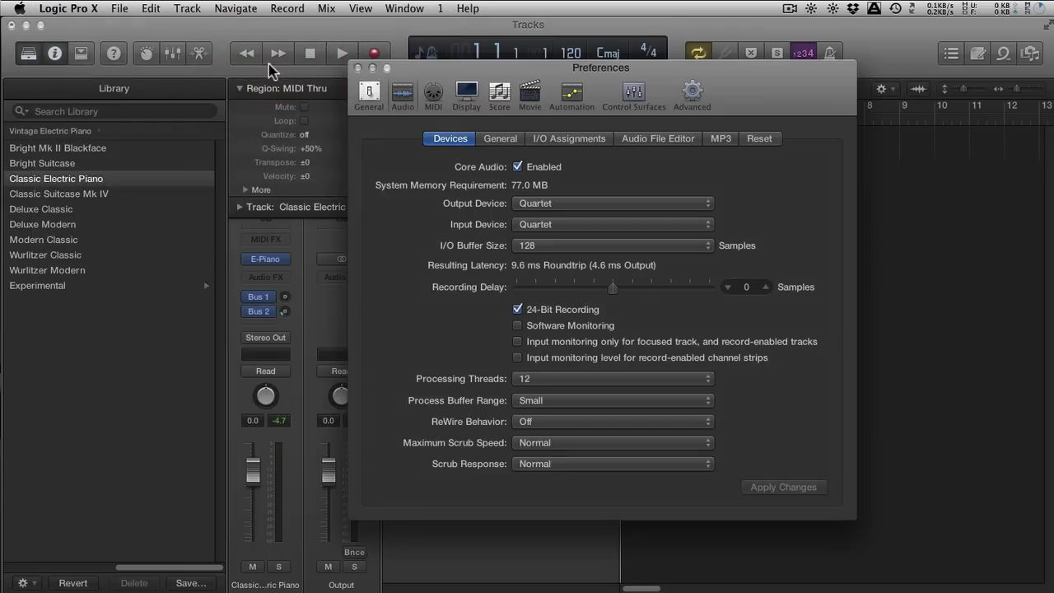
Set the I/O buffer to 64 samples, apply it, and toggle Software Monitoring.
left_click(613, 245)
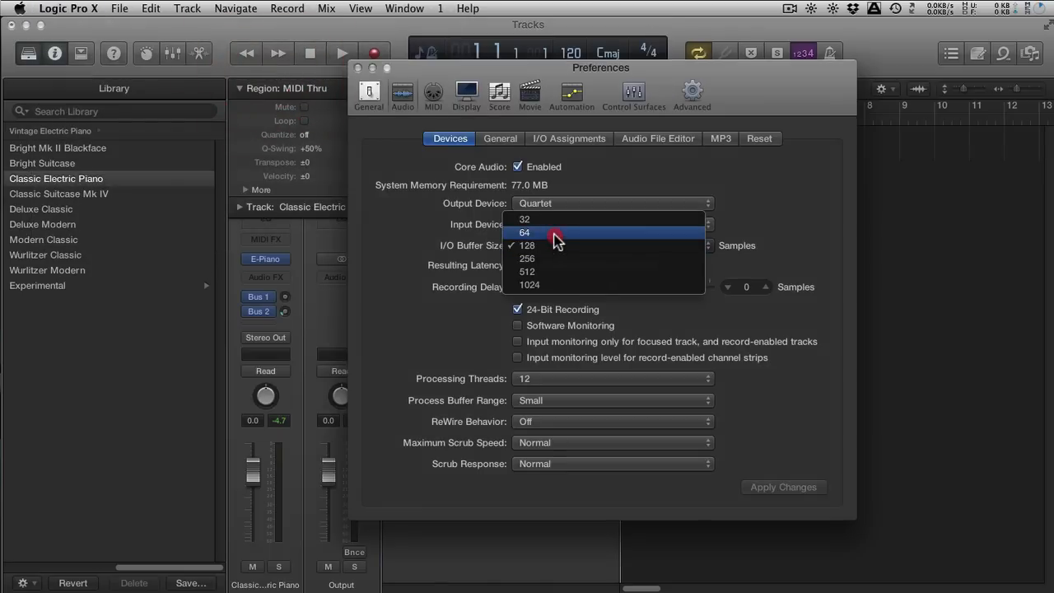
left_click(524, 233)
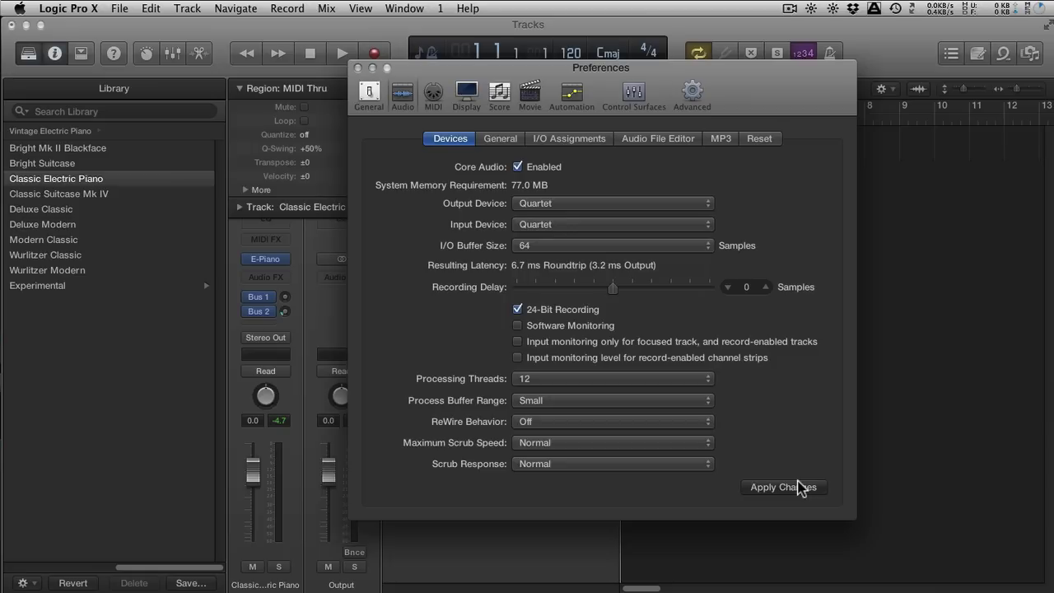
left_click(783, 487)
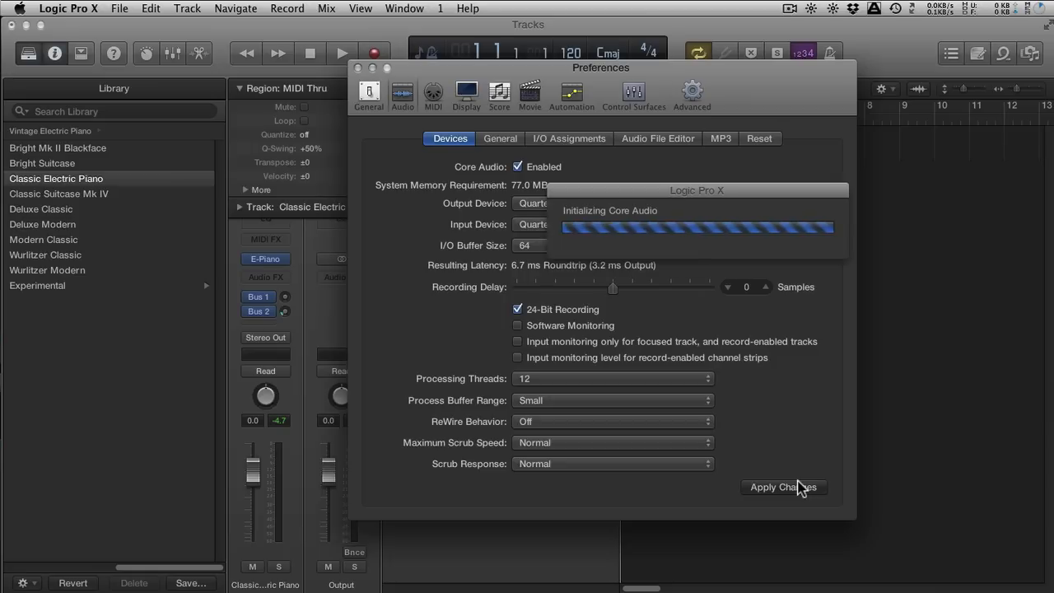
left_click(784, 487)
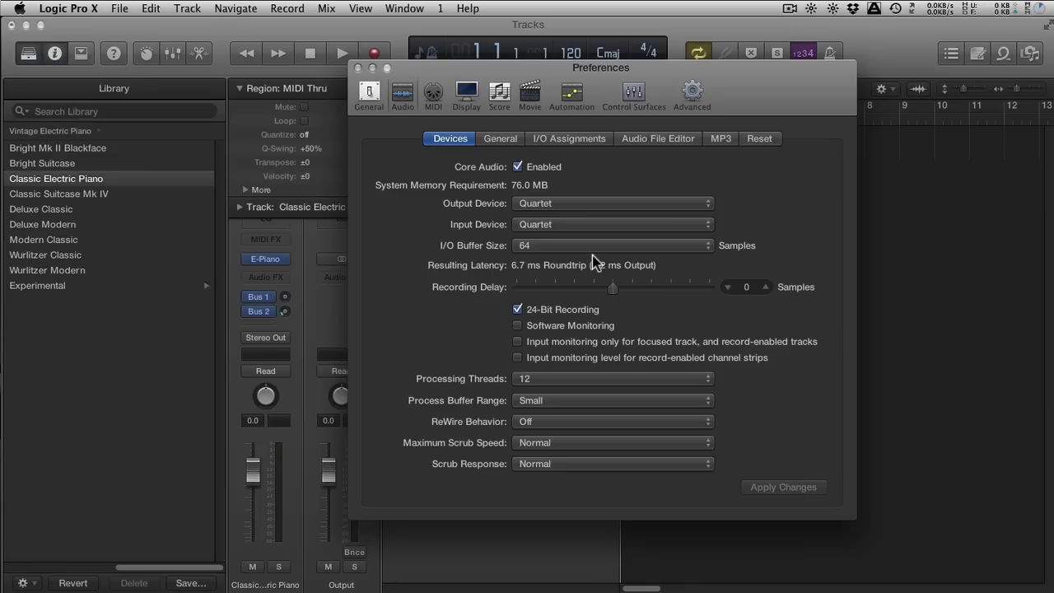
mouse_move(535, 271)
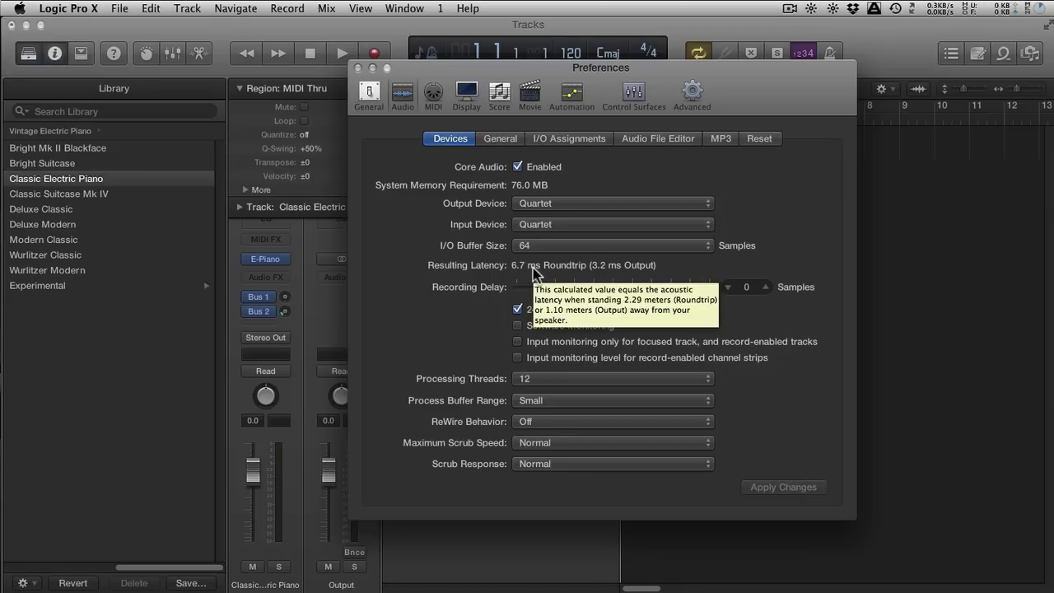
mouse_move(638, 287)
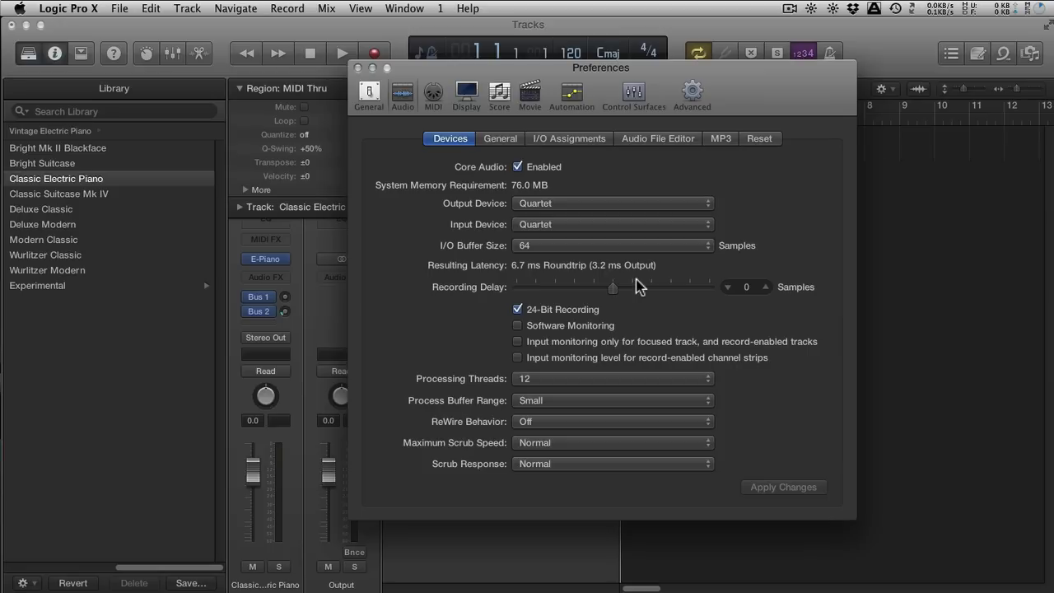
left_click(518, 325)
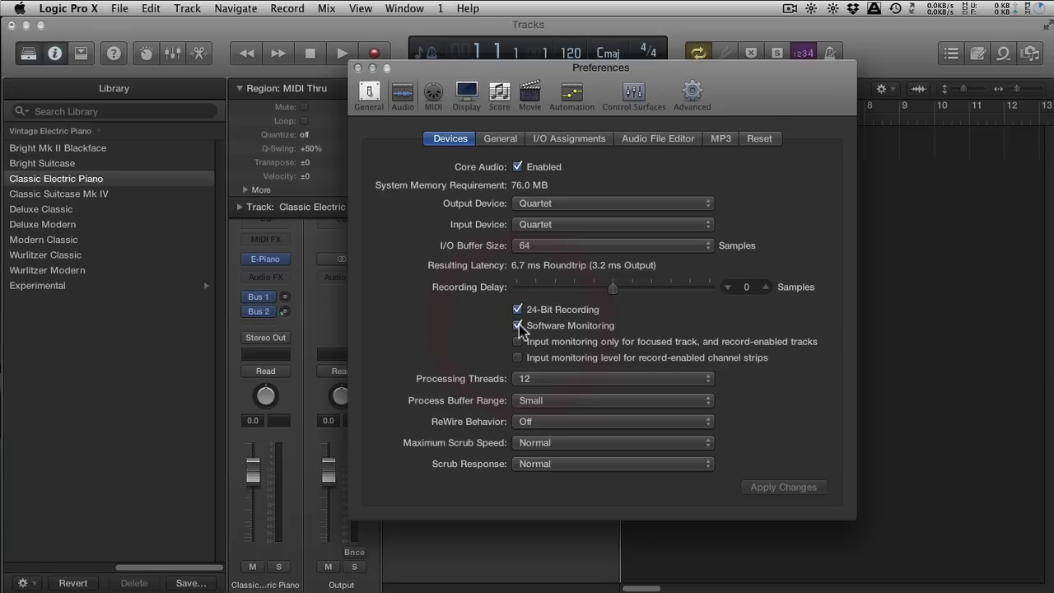
left_click(518, 325)
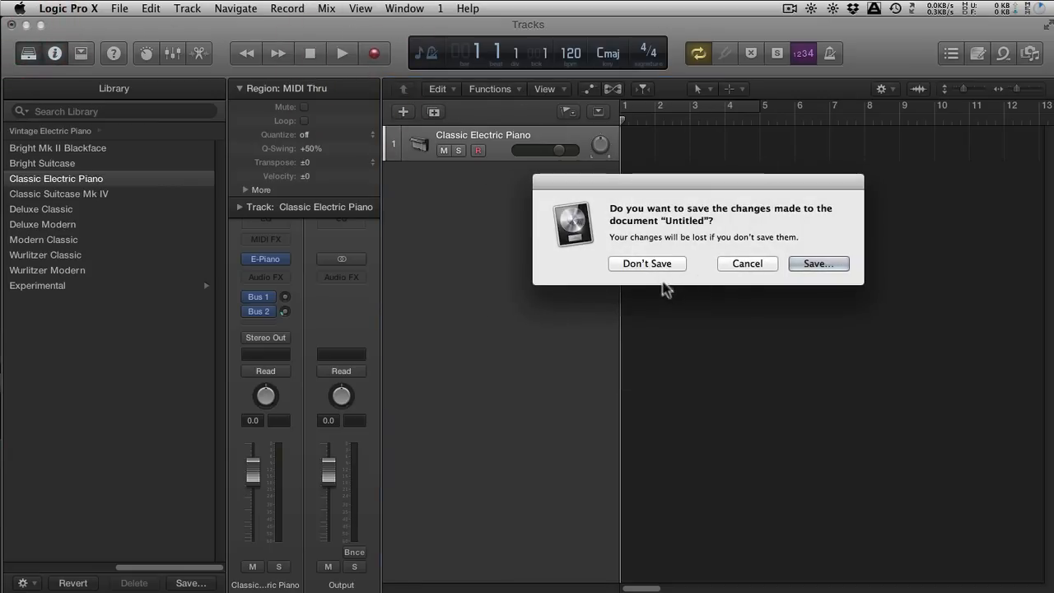
Discard the untitled project, play and stop EDMA 720, and set the display to Custom.
left_click(647, 263)
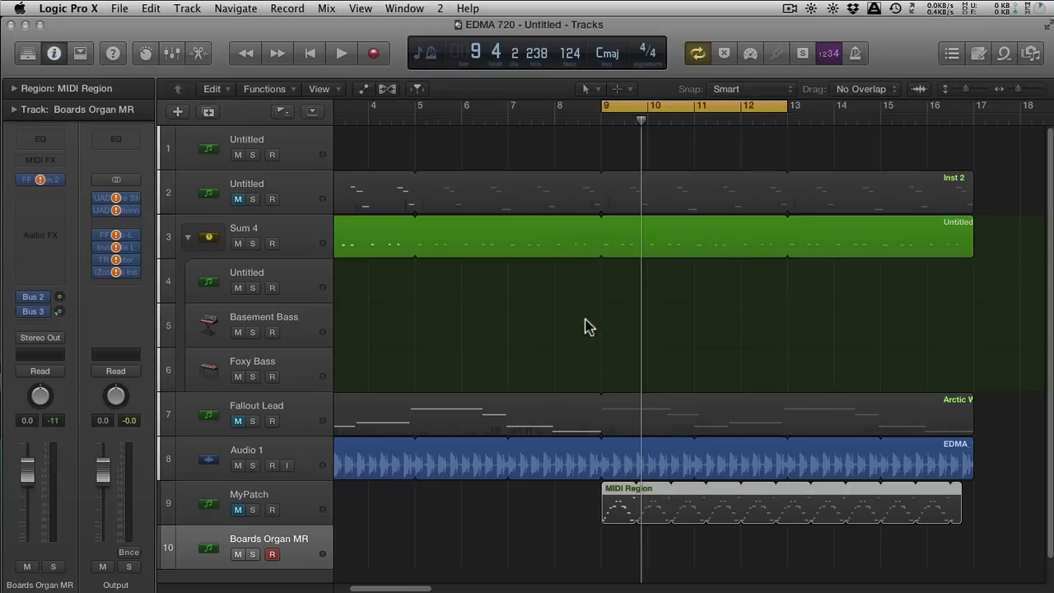
mouse_move(604, 316)
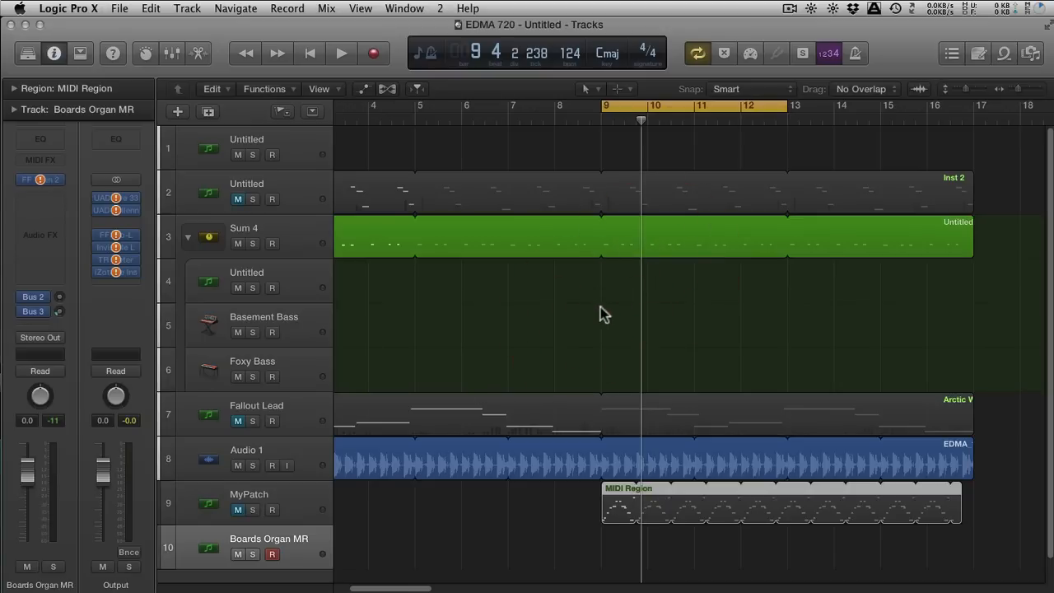
mouse_move(683, 344)
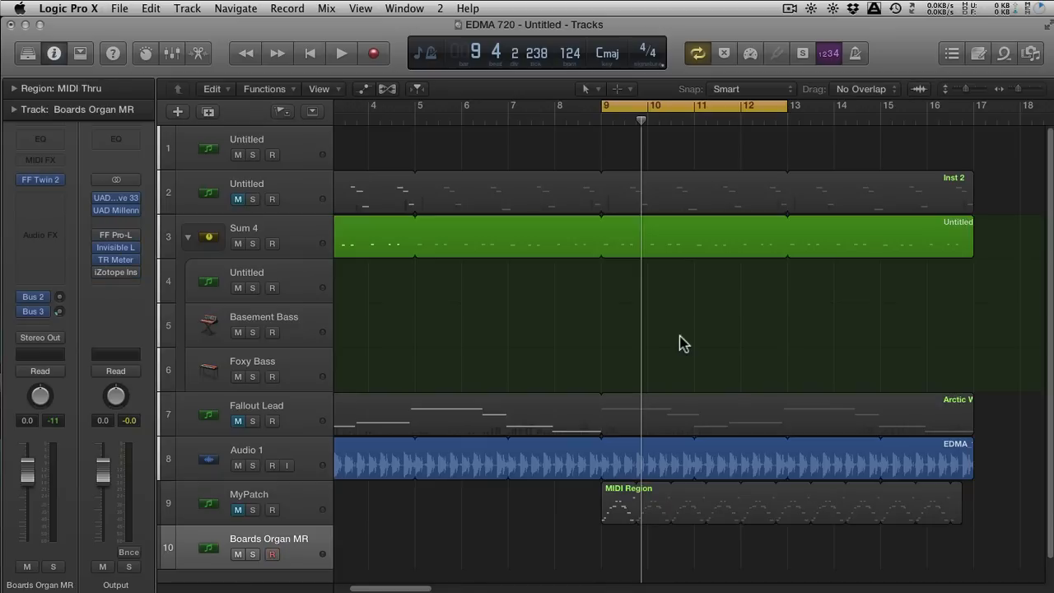
left_click(341, 52)
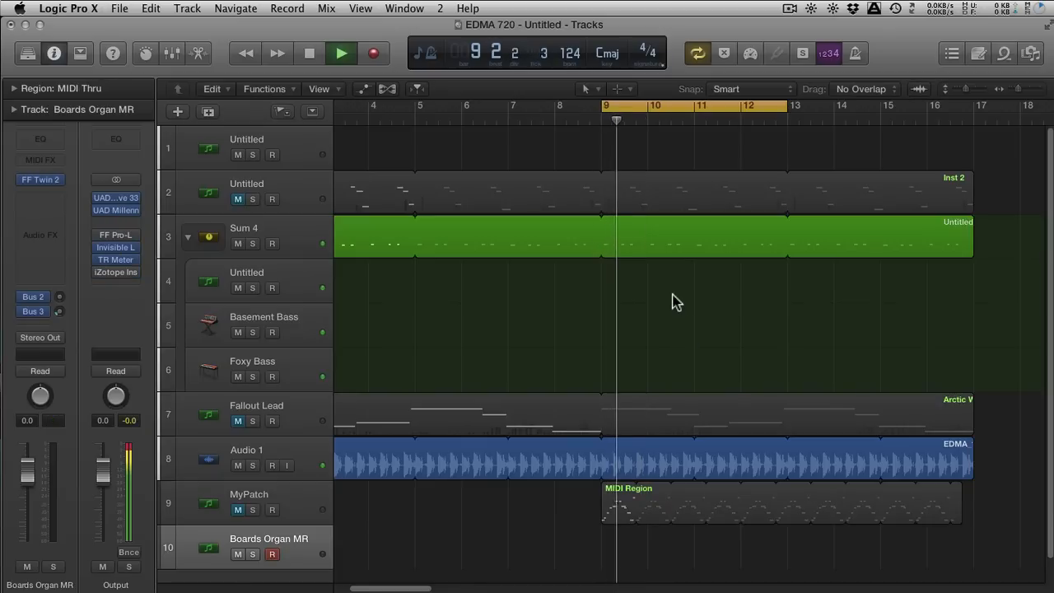
left_click(309, 53)
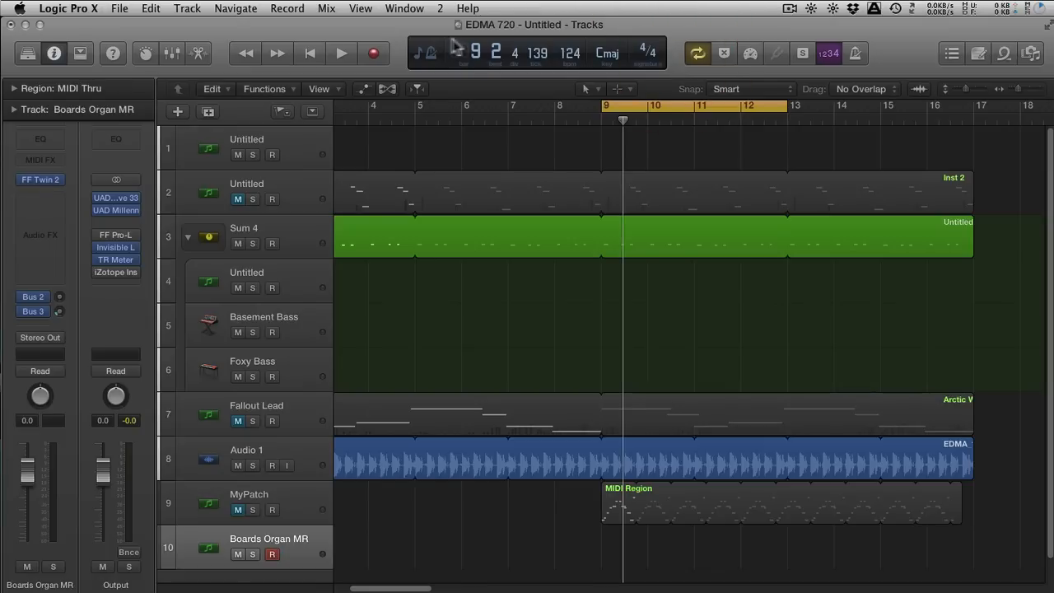
left_click(428, 53)
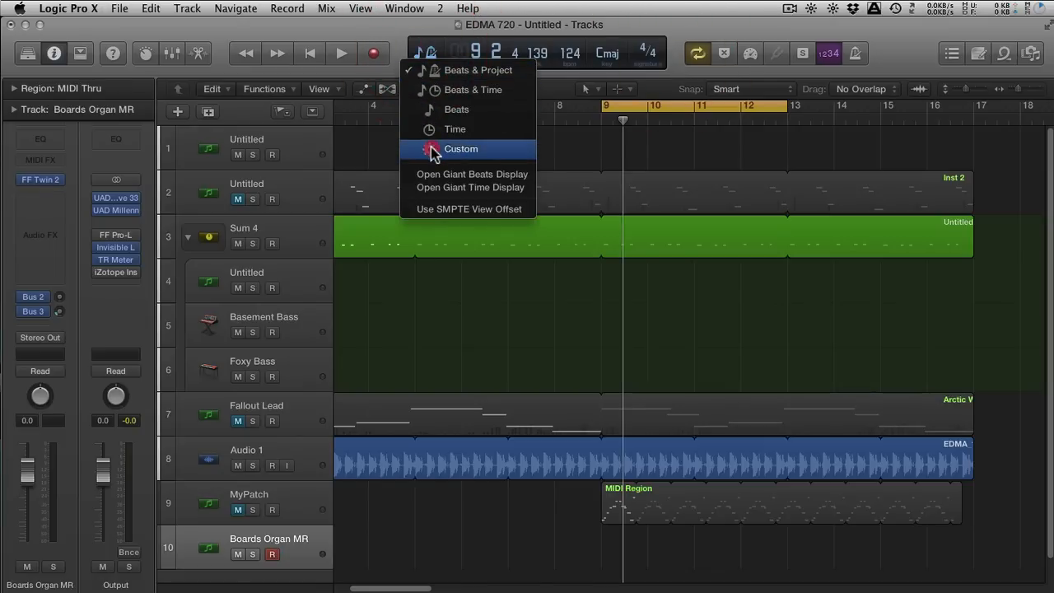
left_click(866, 44)
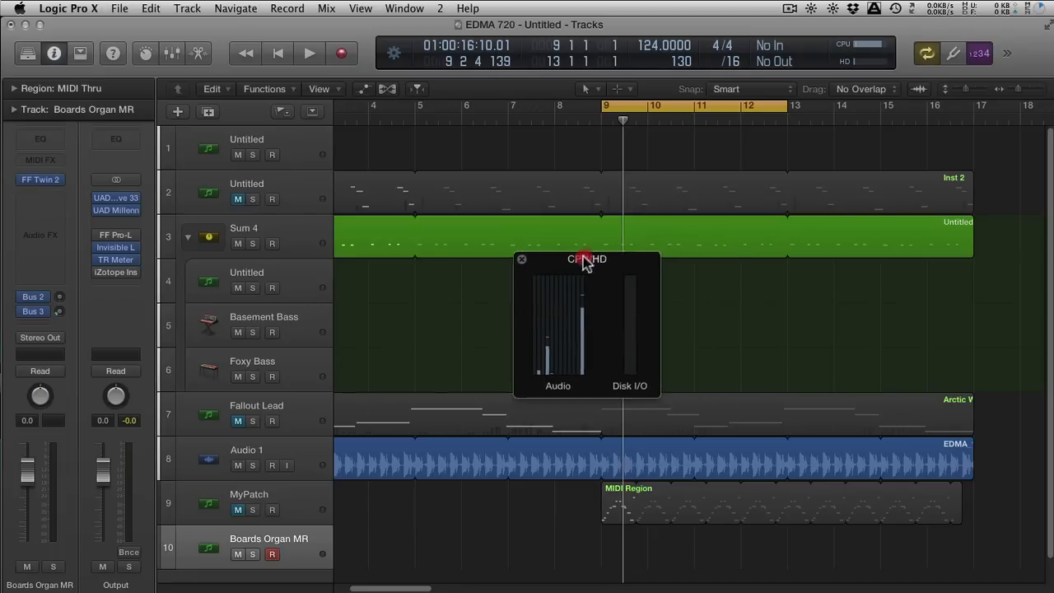
Move the CPU/HD meter window lower and toggle playback from the control bar.
left_click_drag(586, 259, 557, 282)
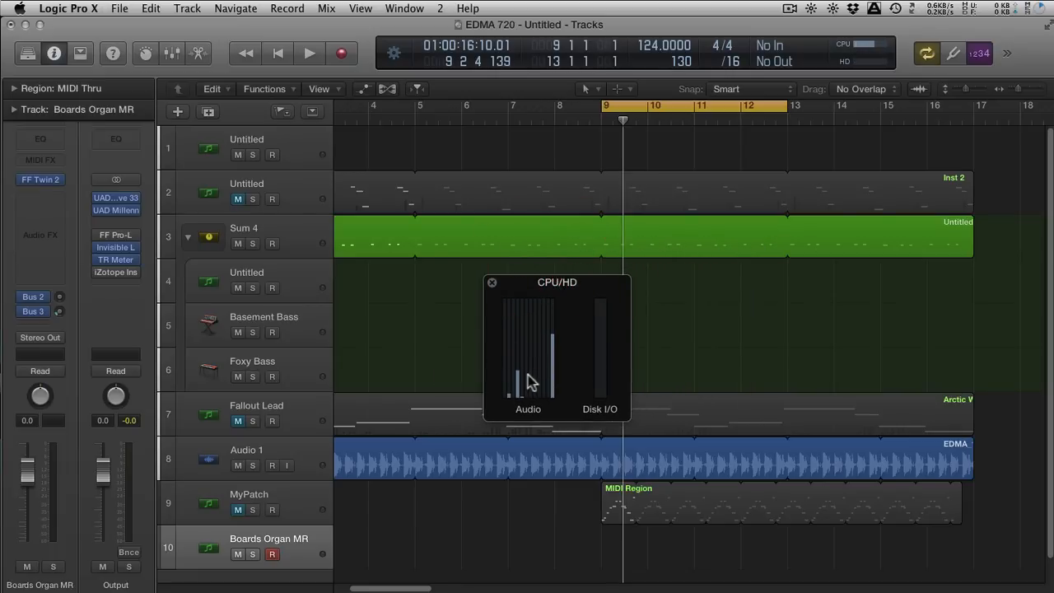
left_click(309, 53)
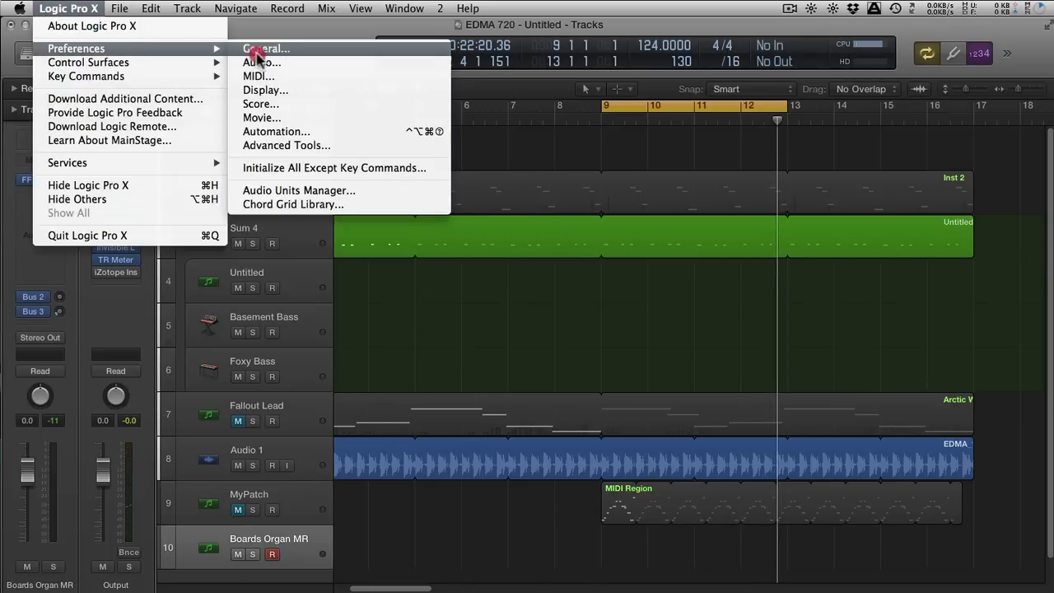
Open Audio preferences and list the I/O Buffer Size choices on the Devices tab.
left_click(266, 48)
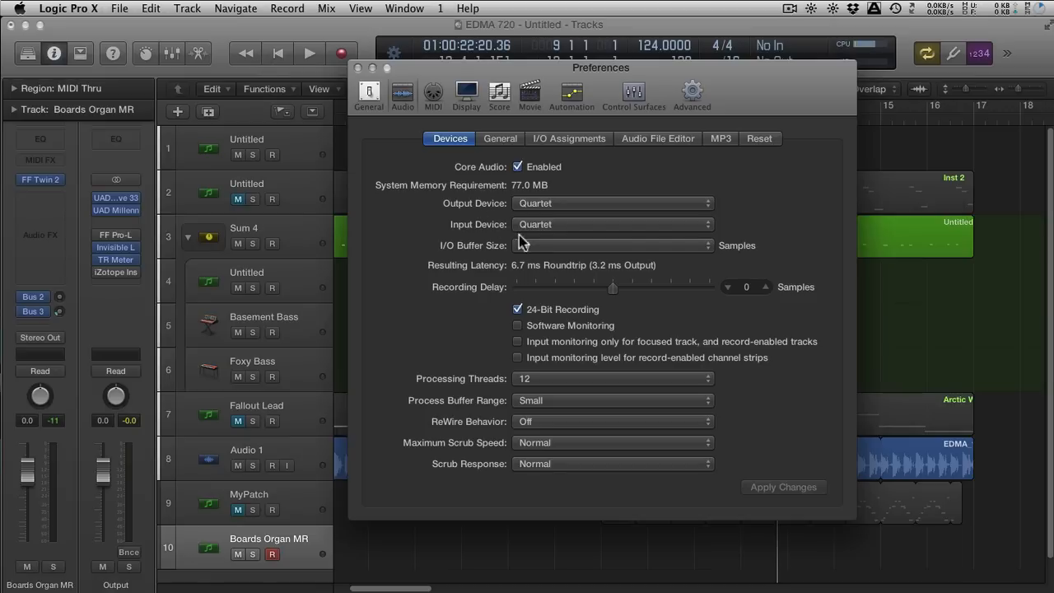
left_click(613, 246)
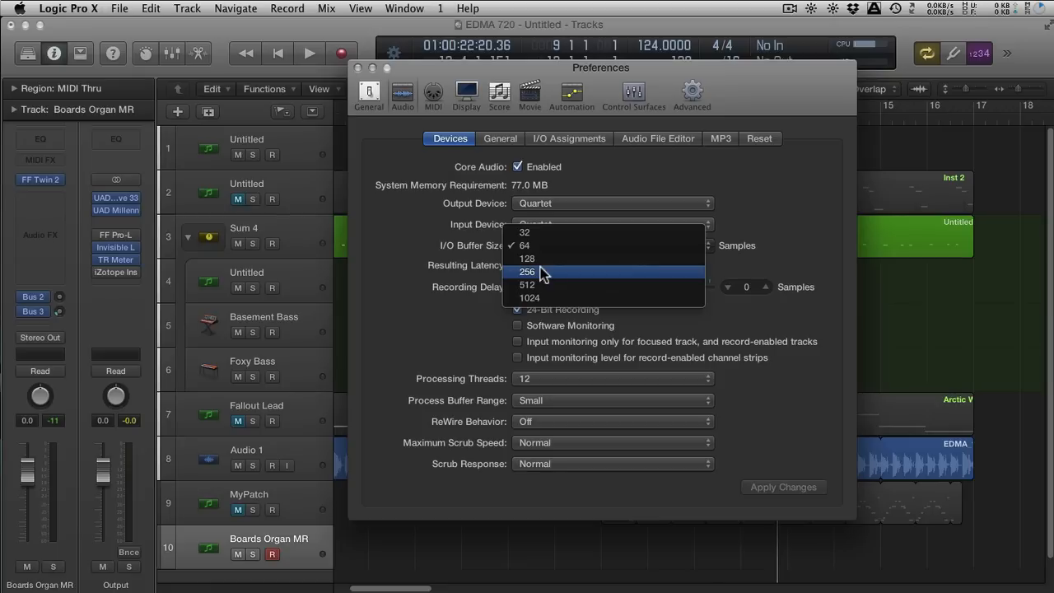
Select a 512-sample I/O buffer and apply the change.
left_click(527, 284)
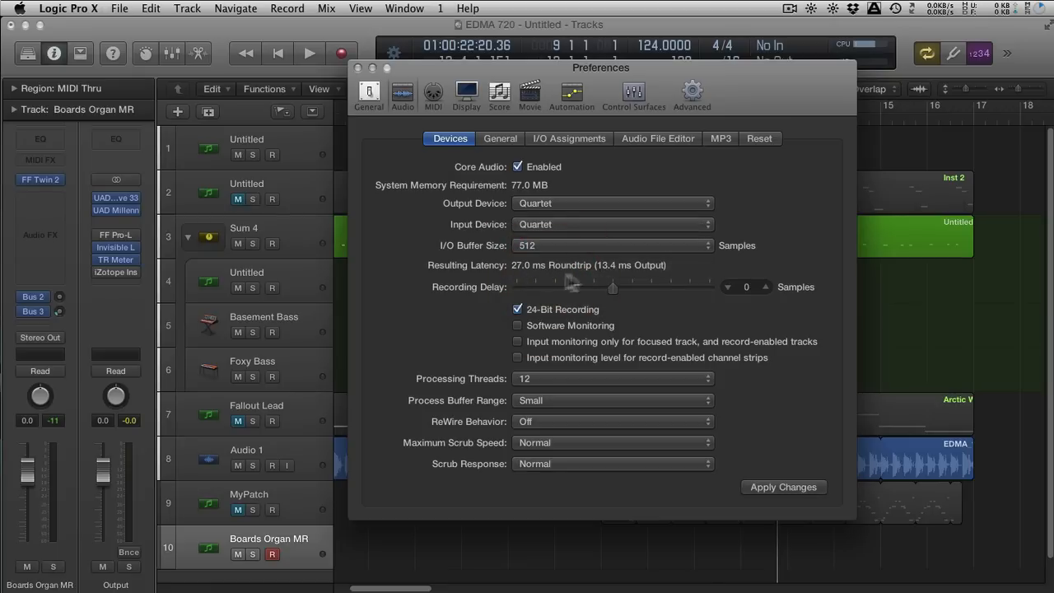
mouse_move(630, 282)
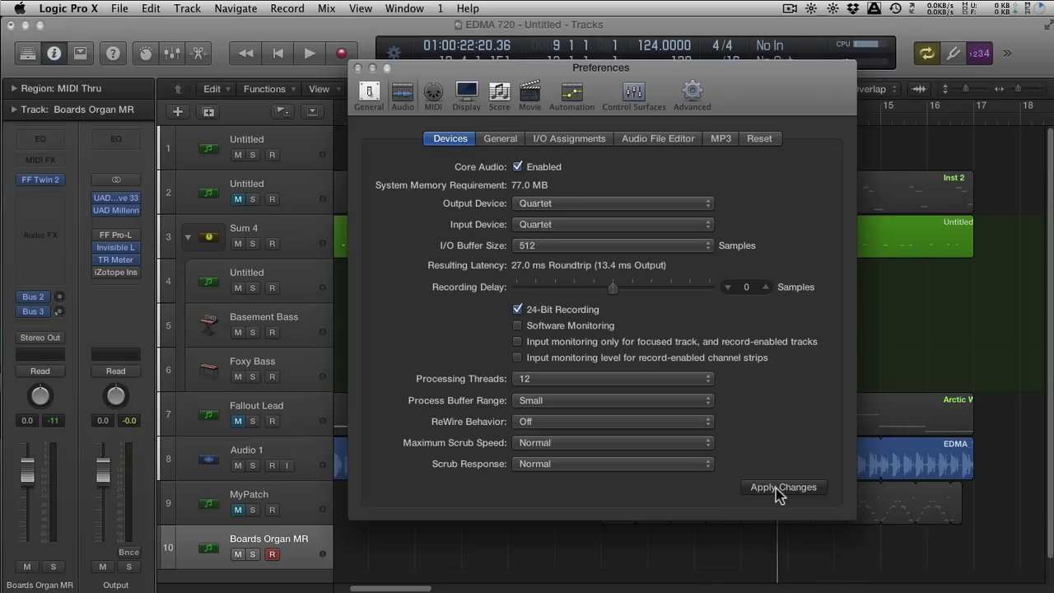
left_click(783, 487)
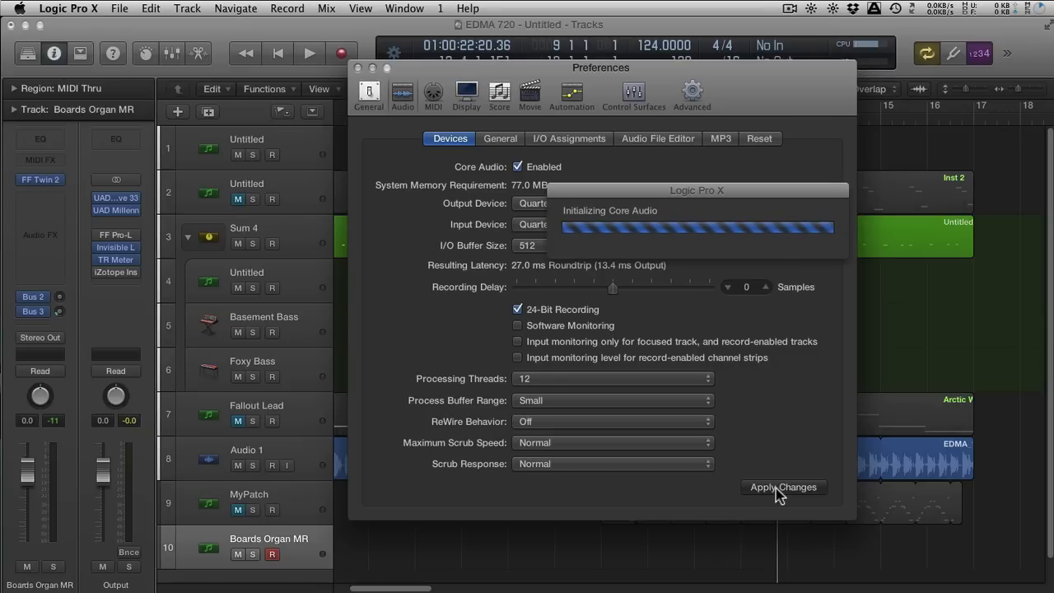
left_click(782, 487)
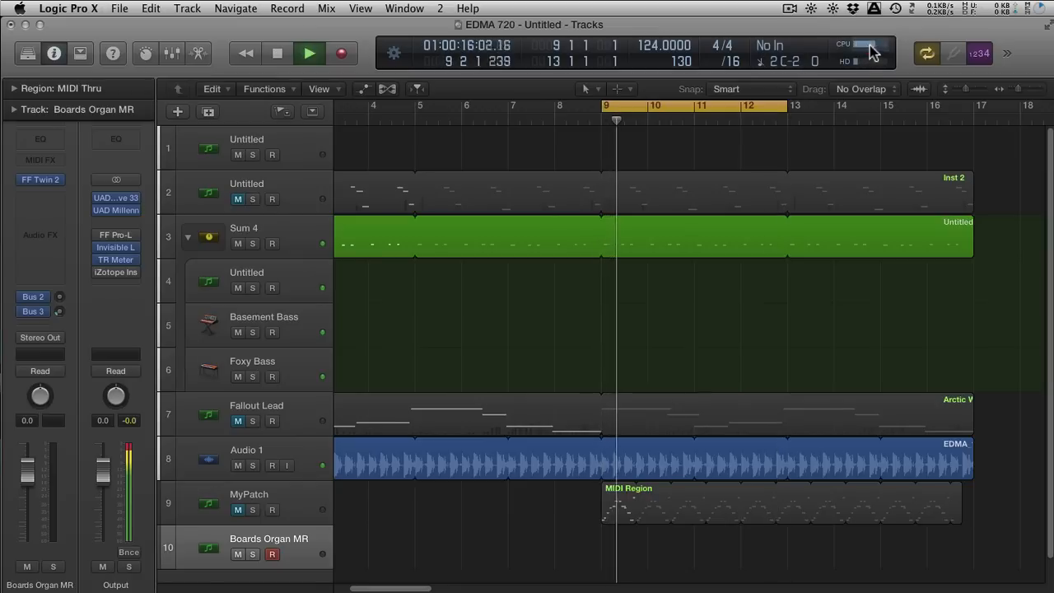
Open the CPU/HD load meter window from the control bar's display.
left_click(864, 46)
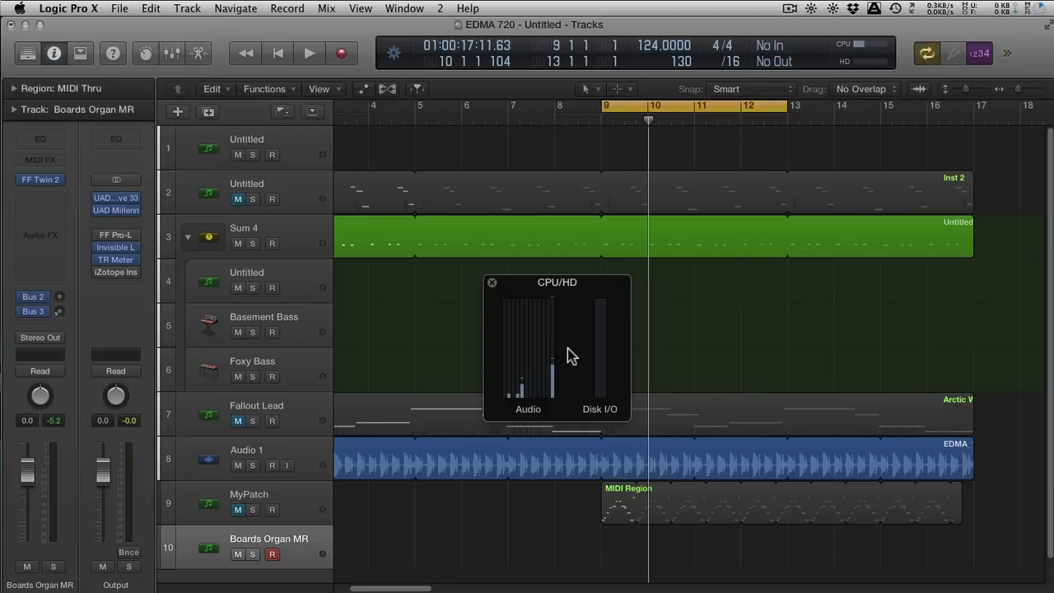
mouse_move(845, 311)
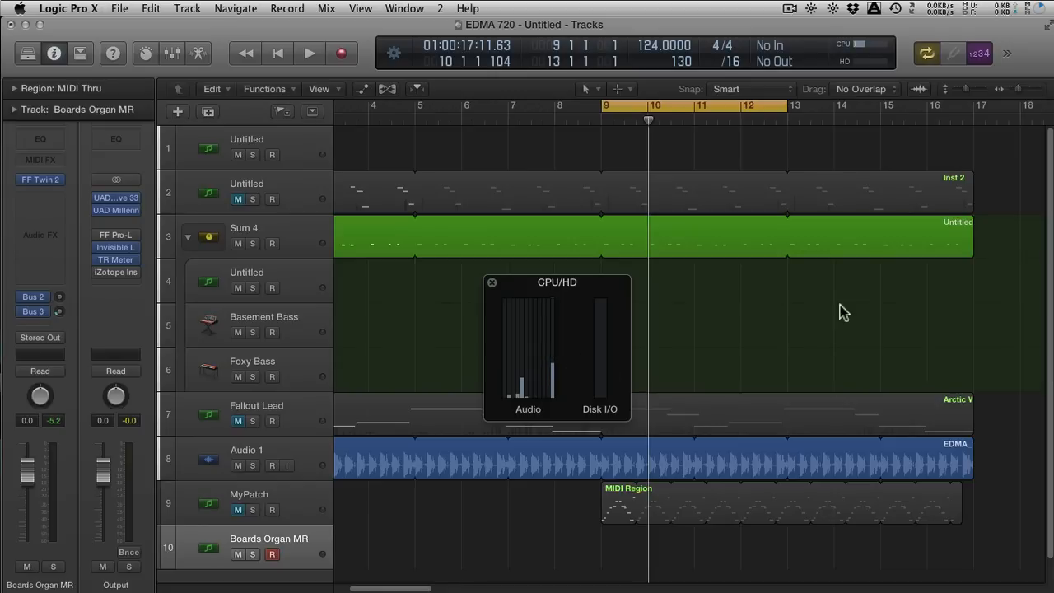
Set the display to Beats & Project, add Low Latency Mode to the control bar, and enable it.
left_click(1007, 52)
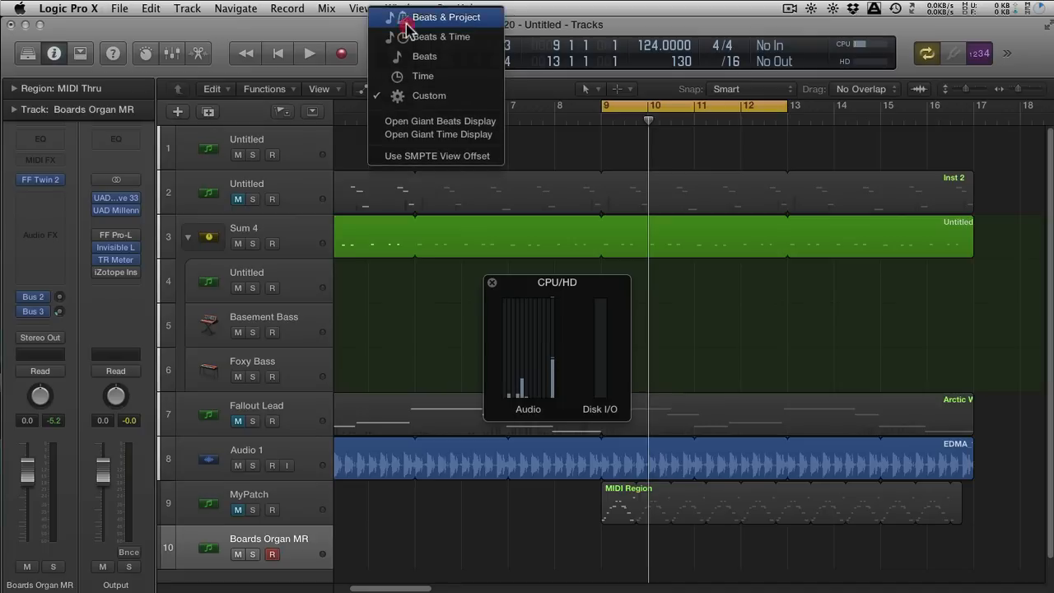
left_click(446, 17)
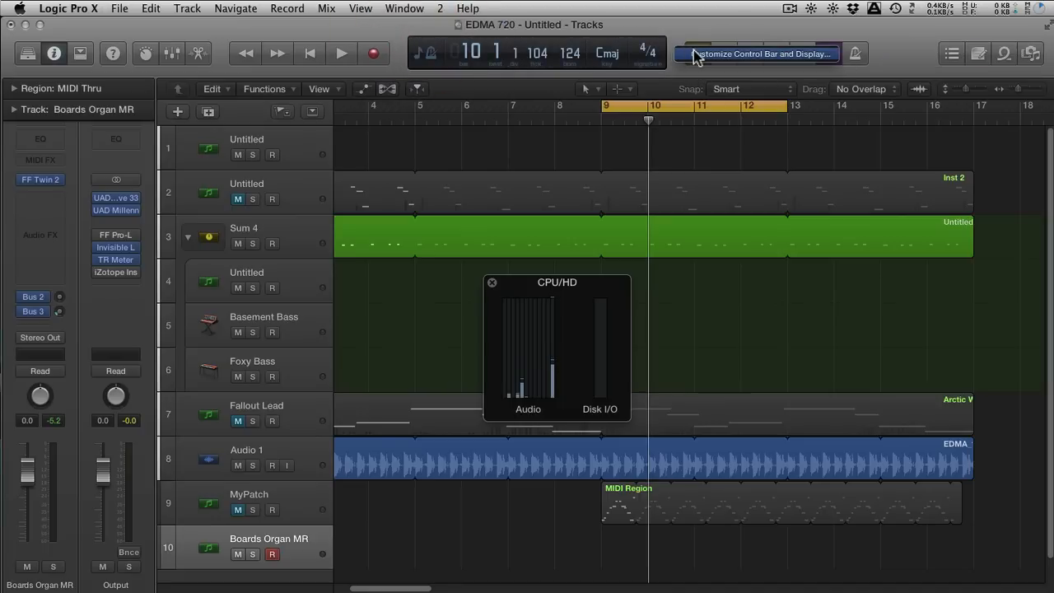
left_click(756, 52)
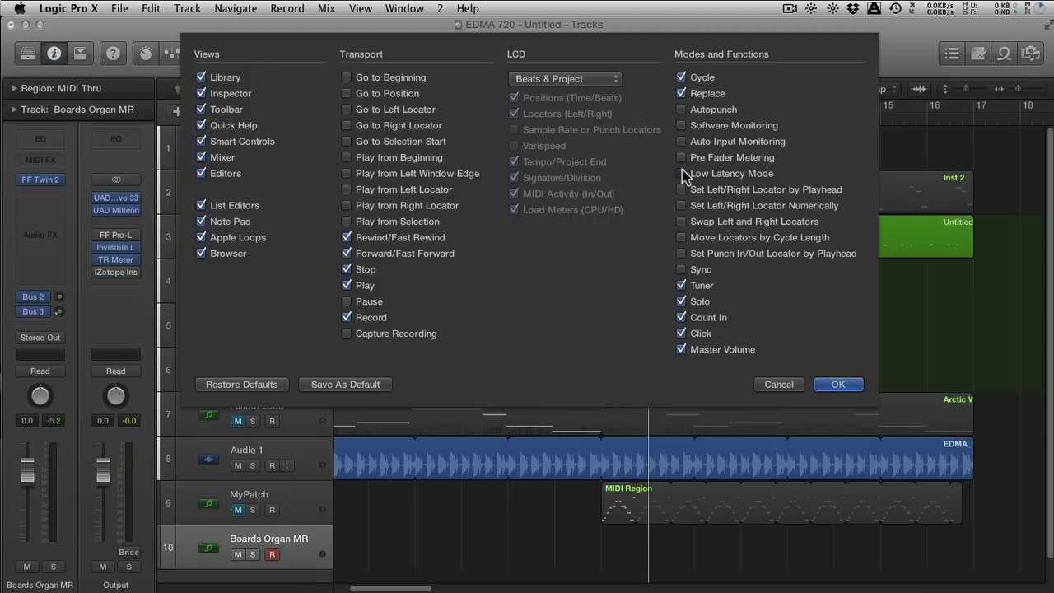
left_click(838, 384)
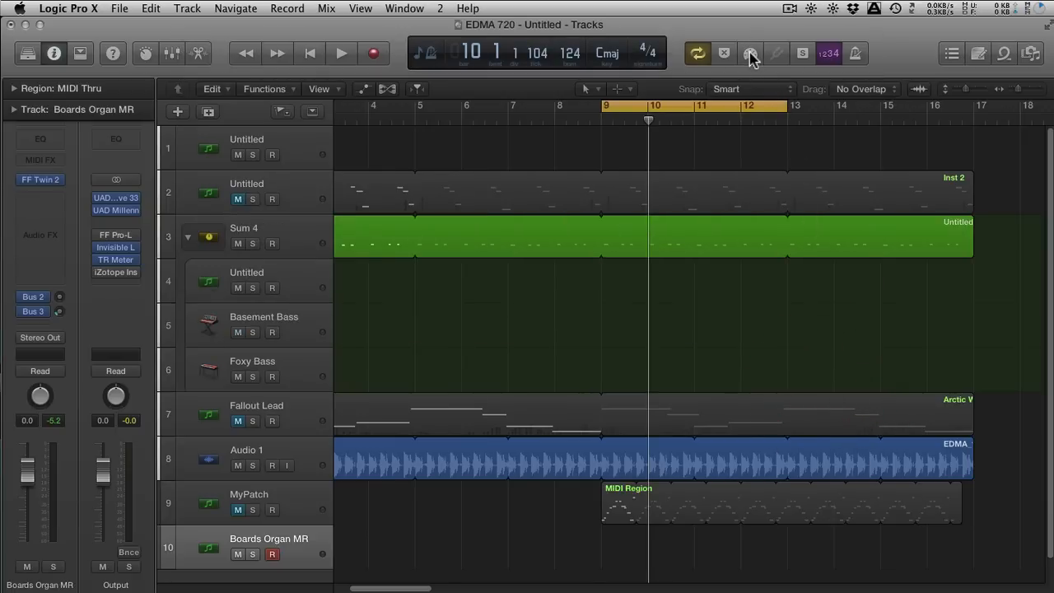
left_click(749, 53)
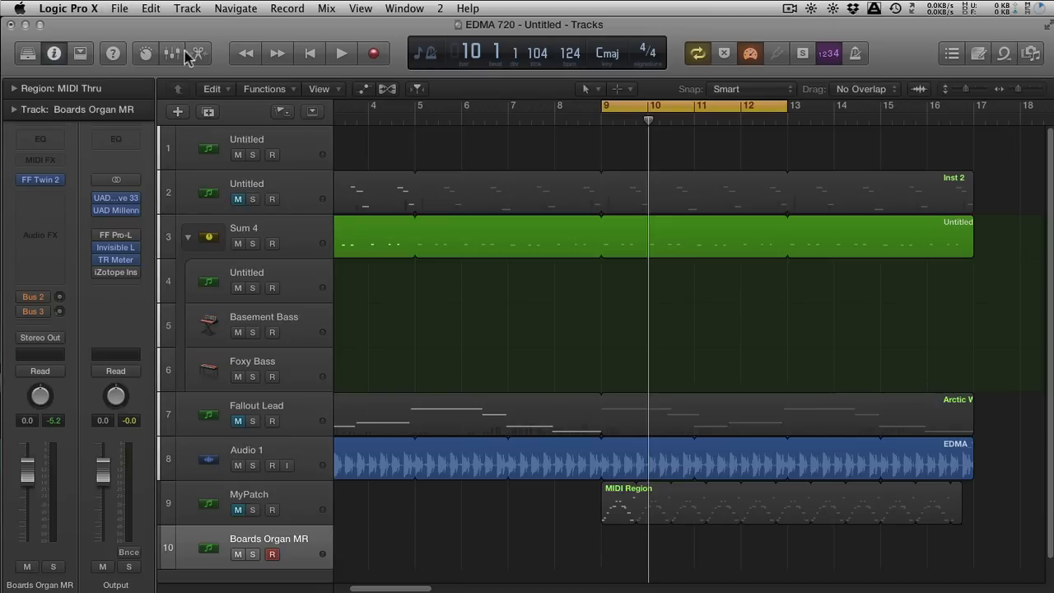
Show the mixer and open Preferences > Audio > General with Low Latency Mode at 2 ms.
left_click(171, 53)
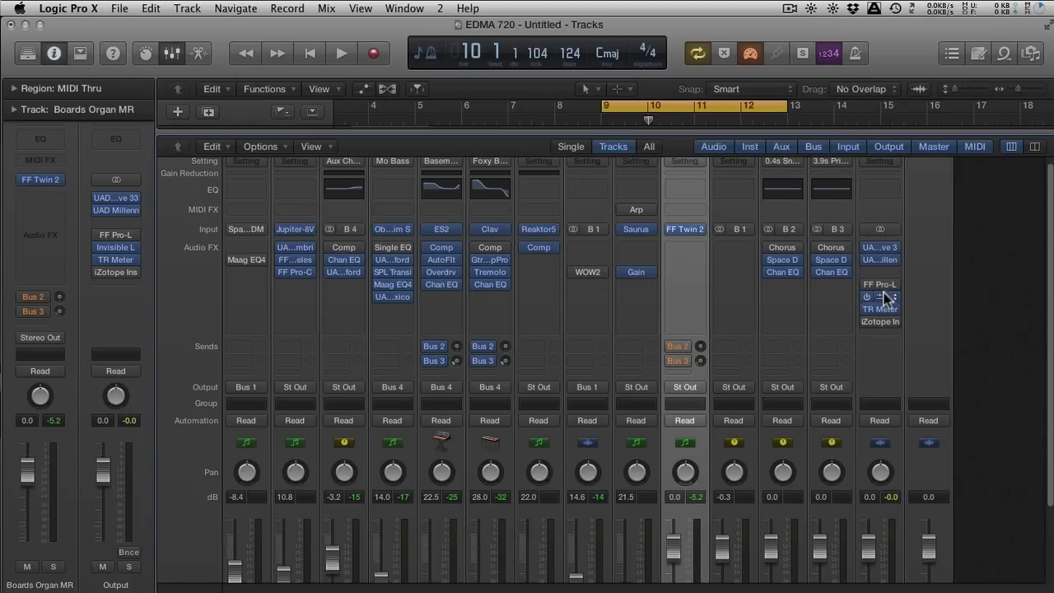
left_click(341, 53)
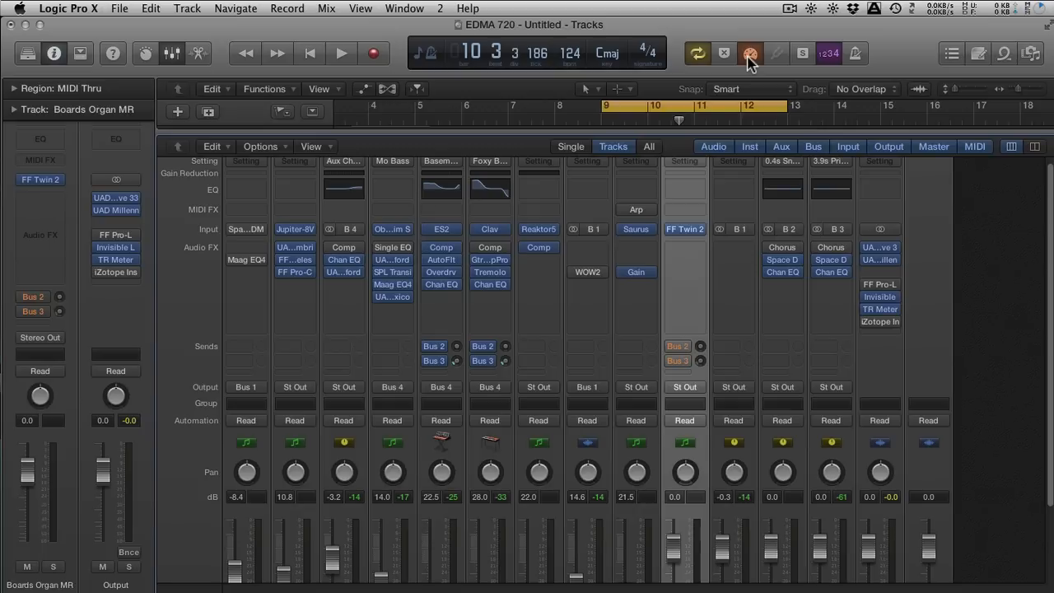
left_click(749, 52)
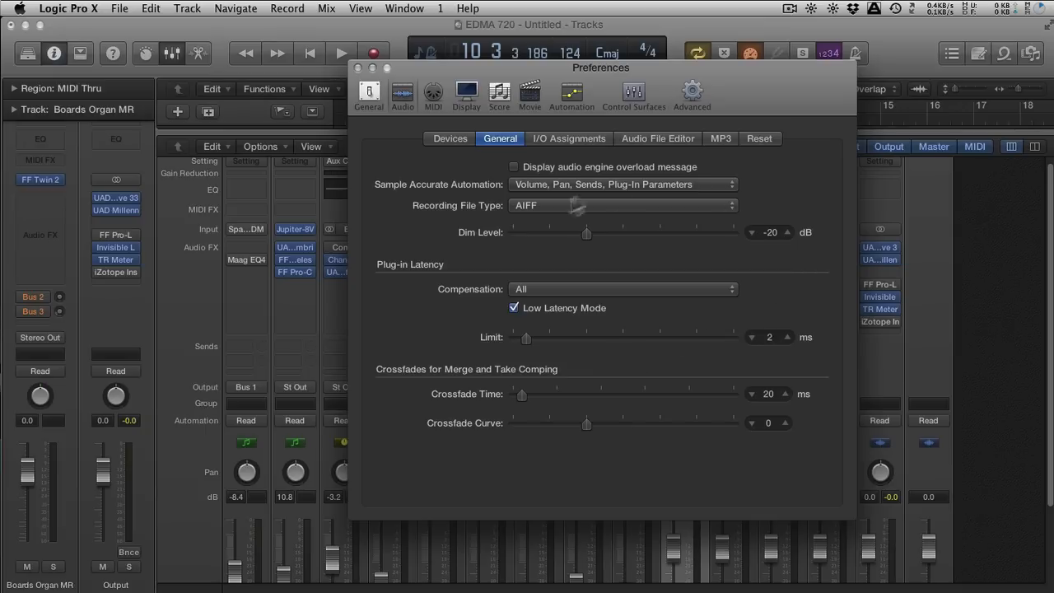
Keep Low Latency Mode checked, drag its Limit slider to 2 ms, and close Preferences.
left_click(622, 288)
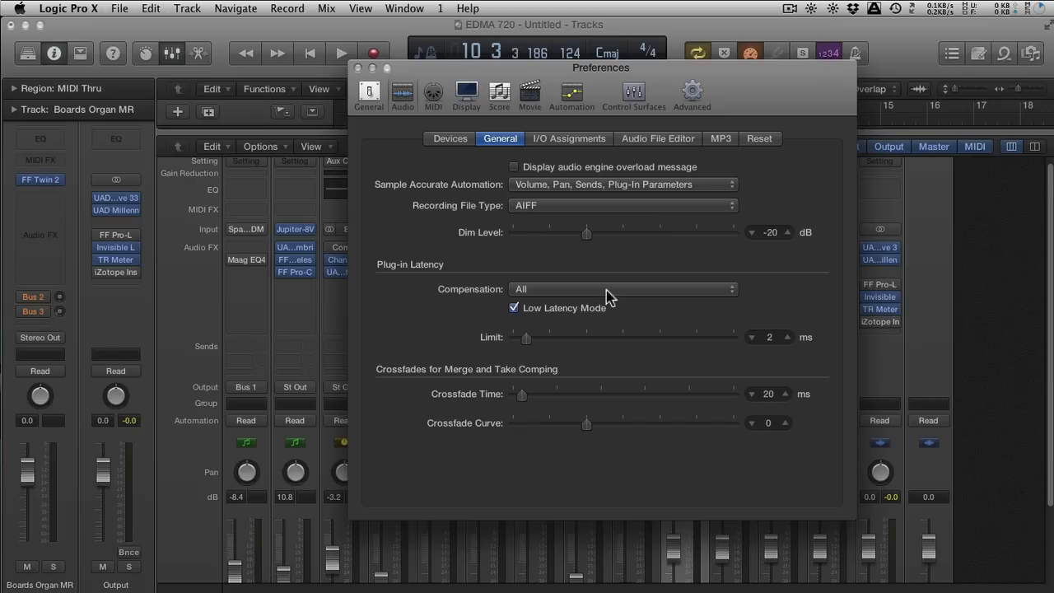
left_click(514, 307)
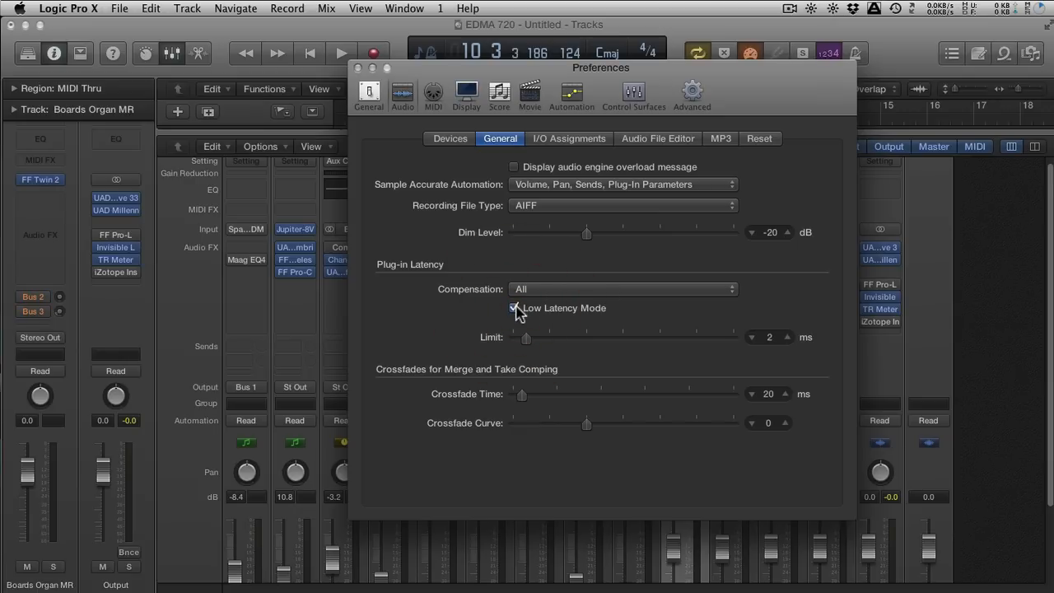
left_click(514, 307)
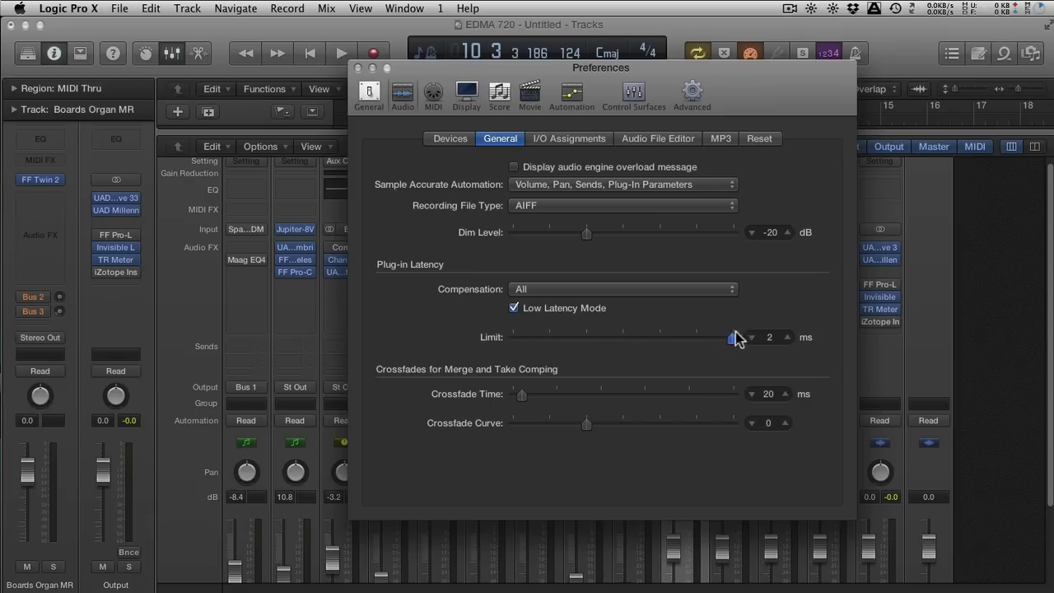
left_click_drag(733, 338, 527, 338)
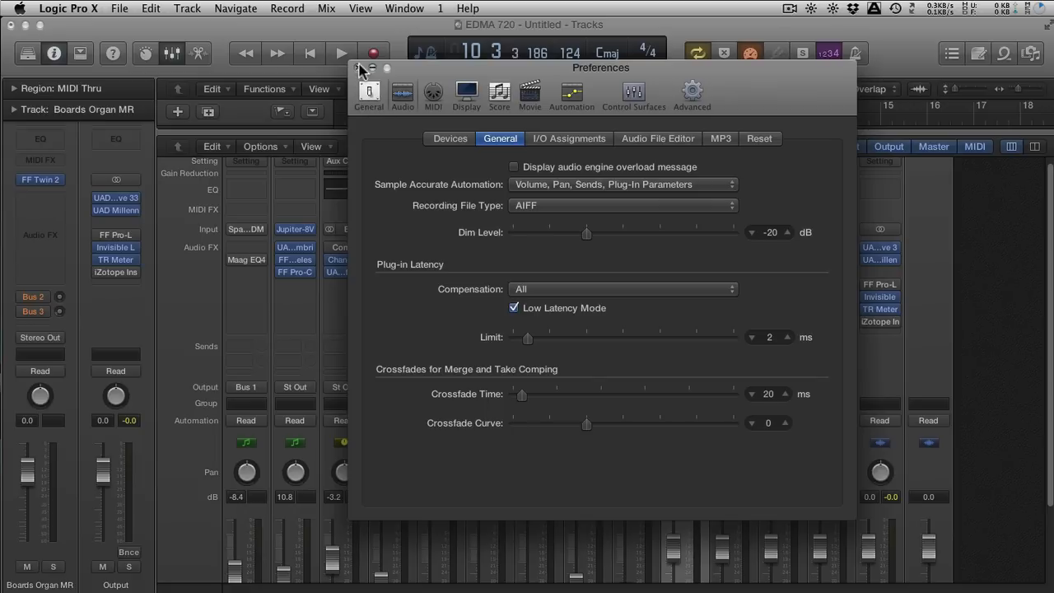
left_click(358, 68)
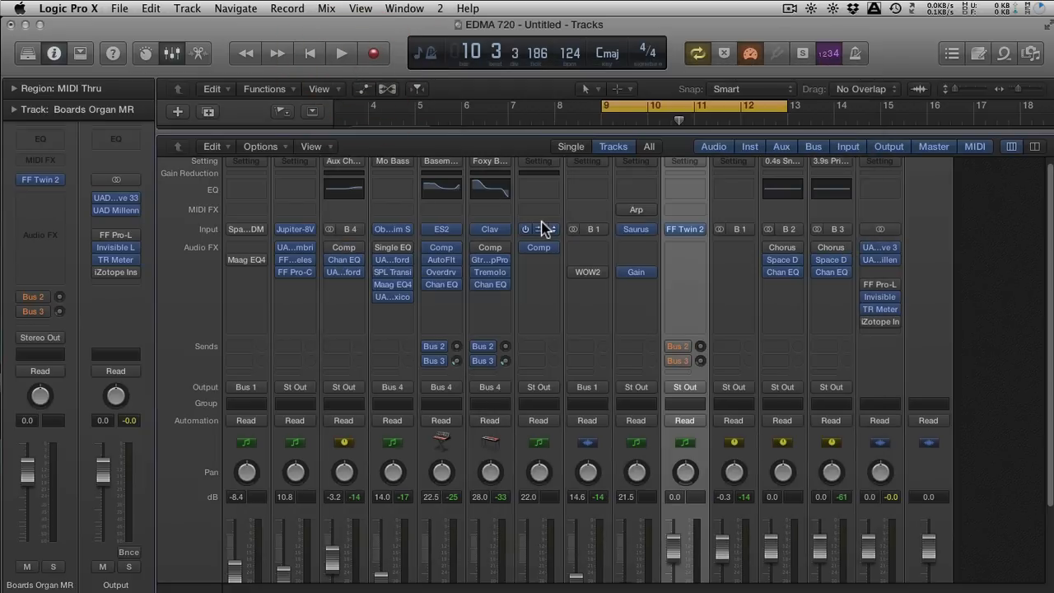
mouse_move(543, 229)
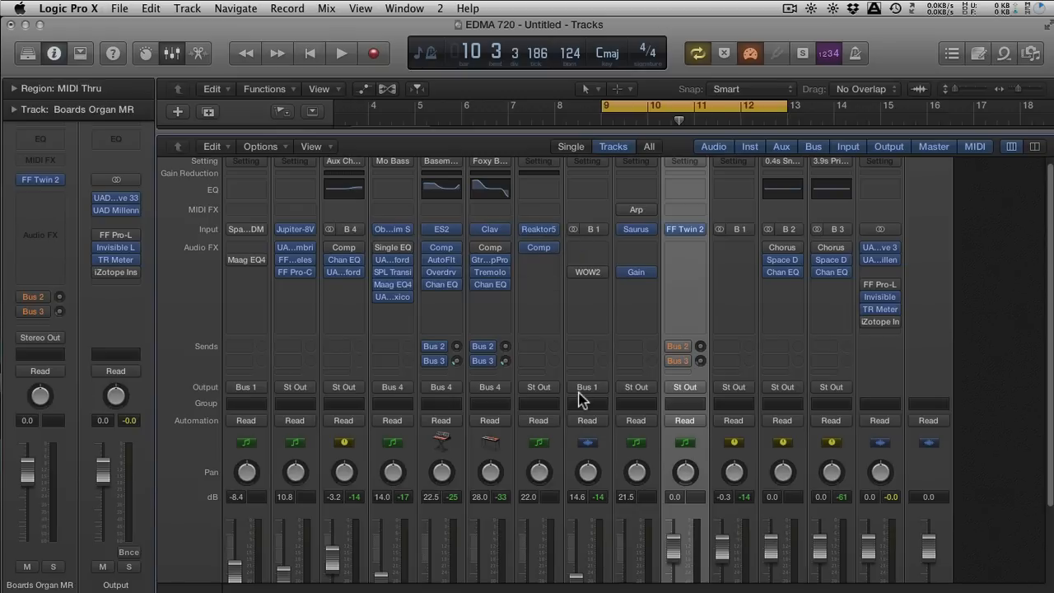
mouse_move(513, 247)
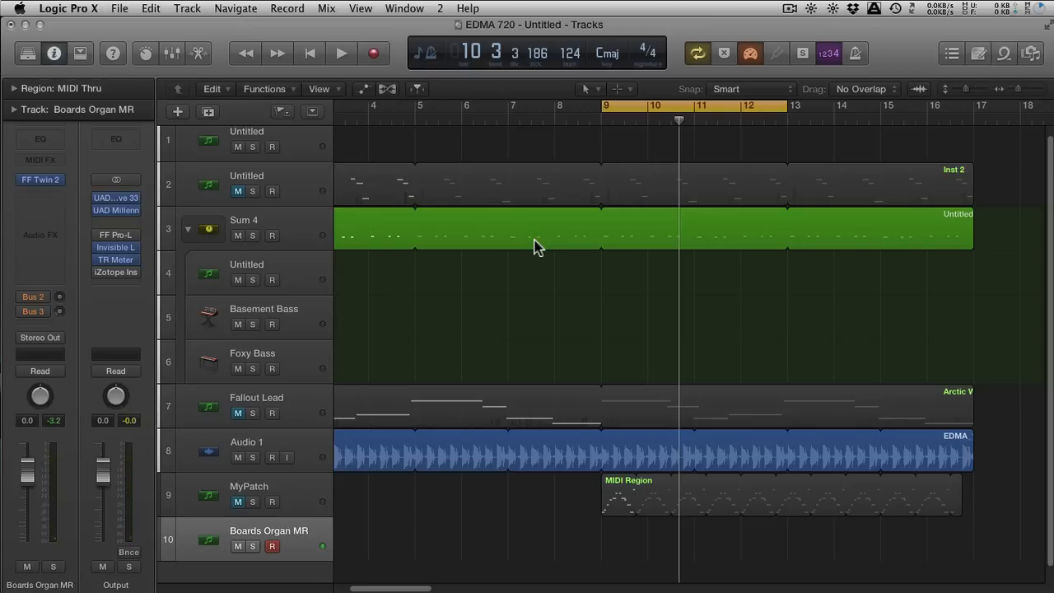
Briefly play and stop the project, then toggle Low Latency Mode on in the control bar.
left_click(341, 53)
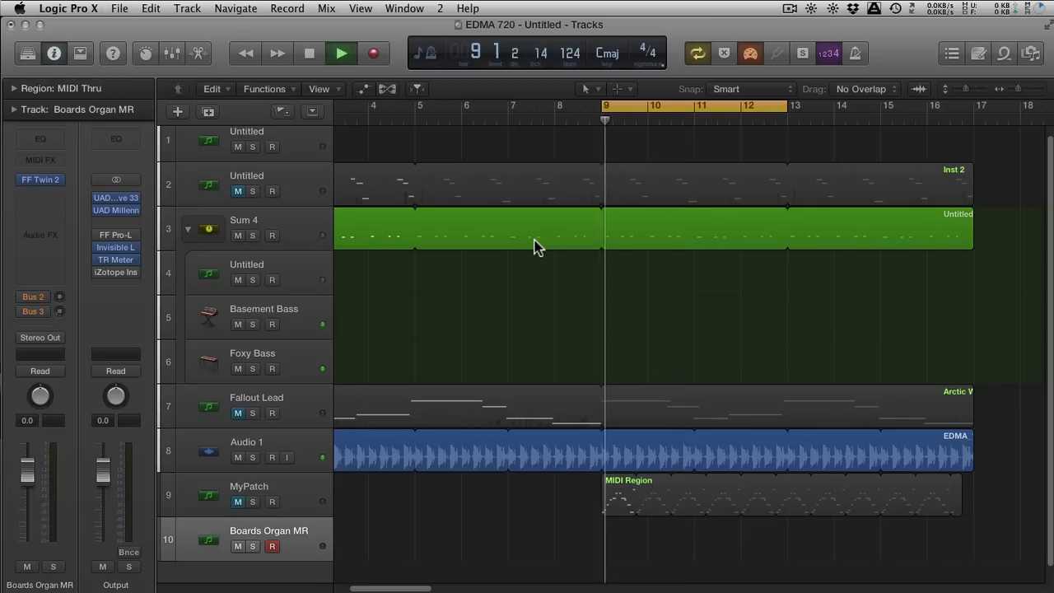
left_click(341, 53)
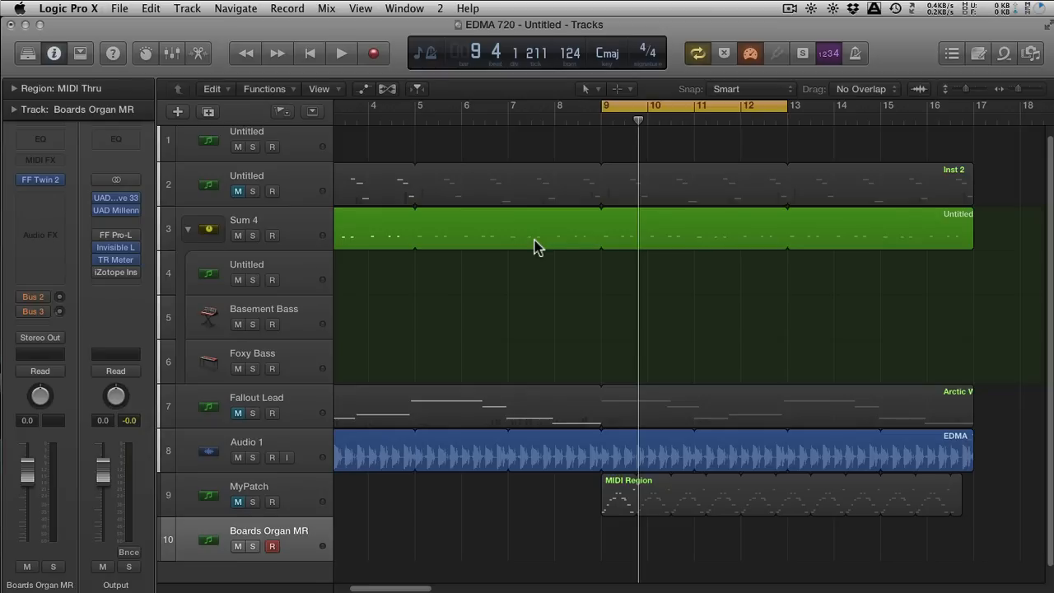
left_click(749, 53)
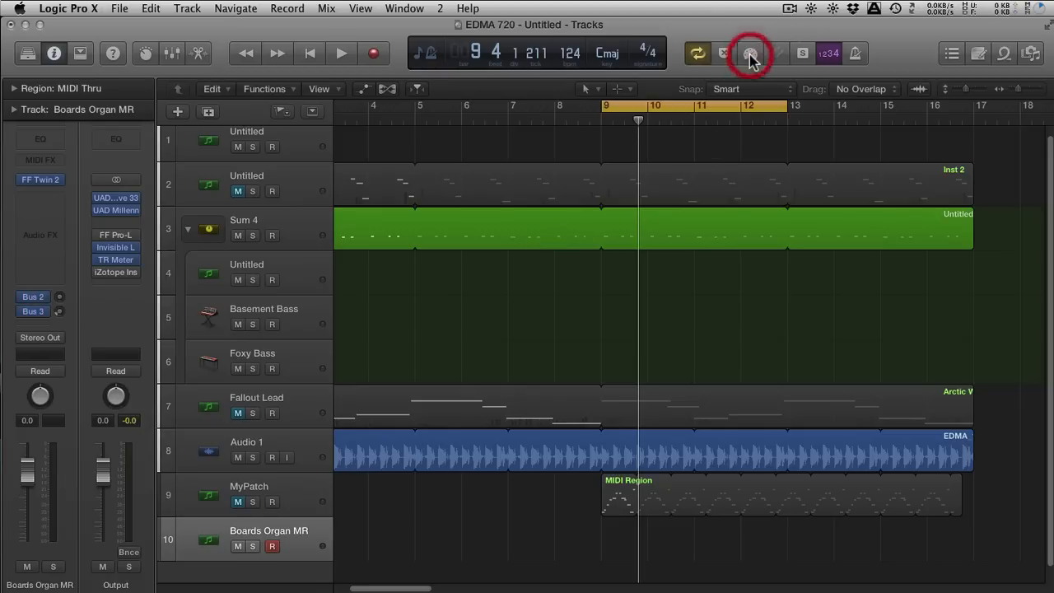
left_click(749, 52)
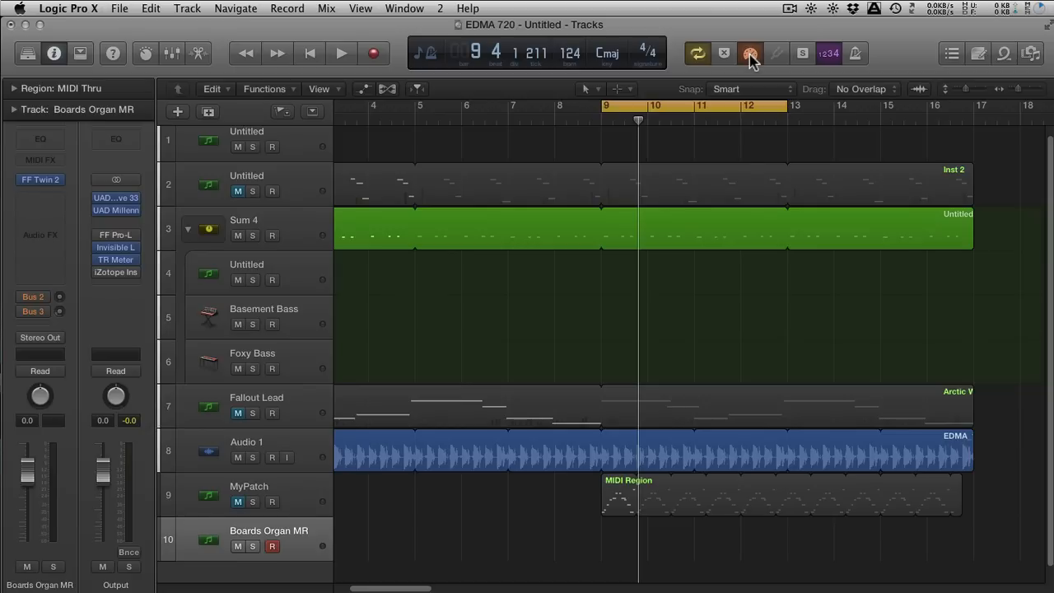
Switch Low Latency Mode off, then play the EDMA 720 project again and stop it.
left_click(750, 53)
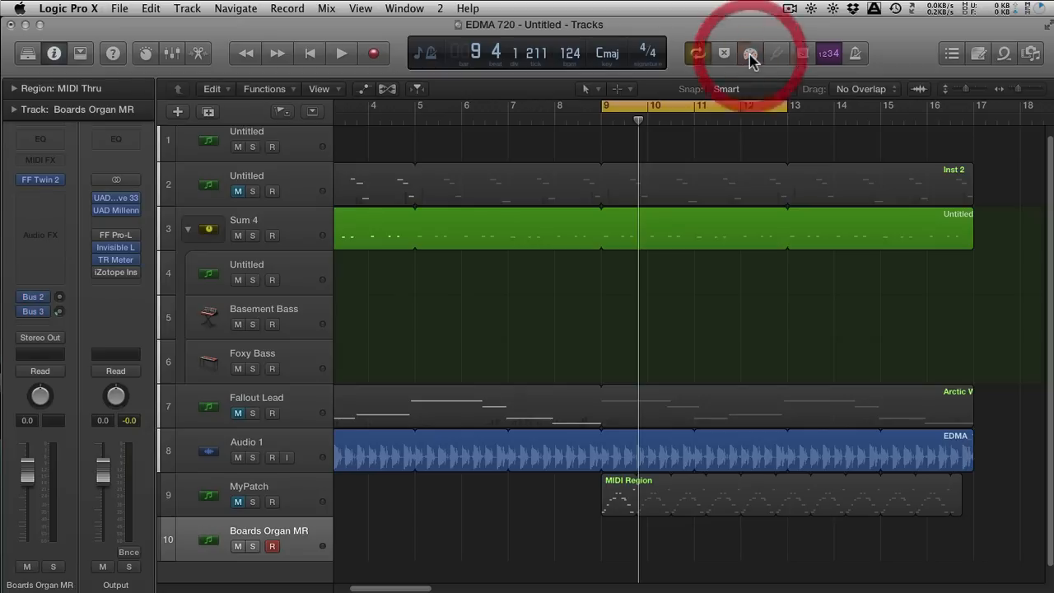
left_click(749, 53)
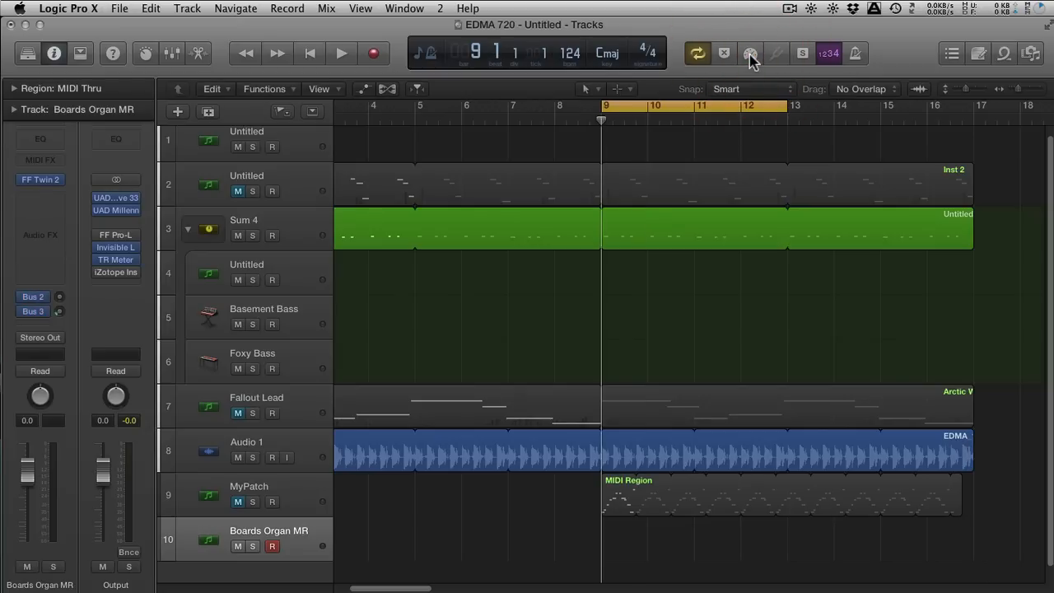
left_click(341, 53)
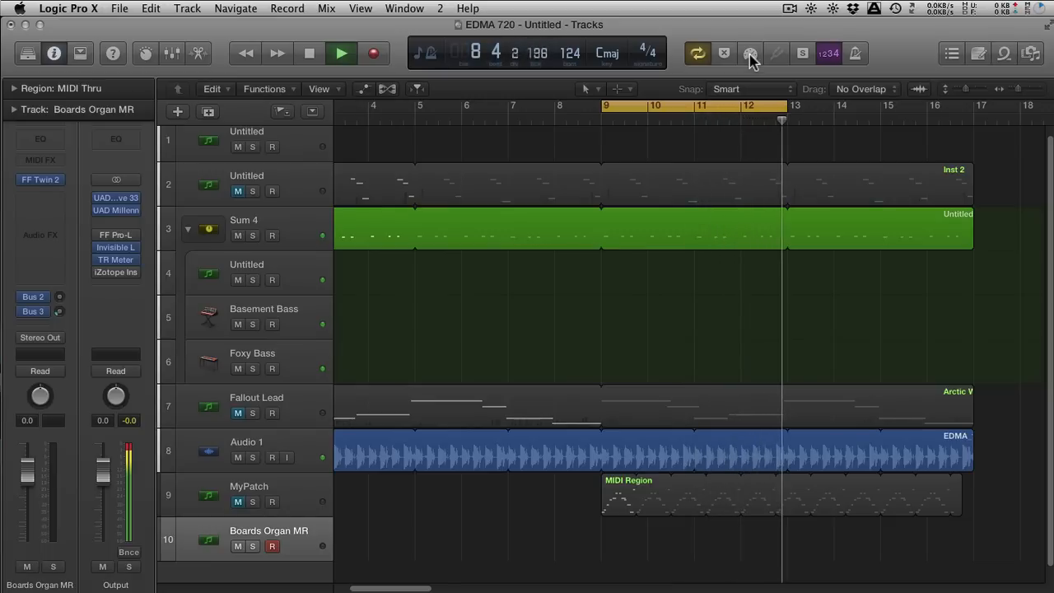
left_click(341, 53)
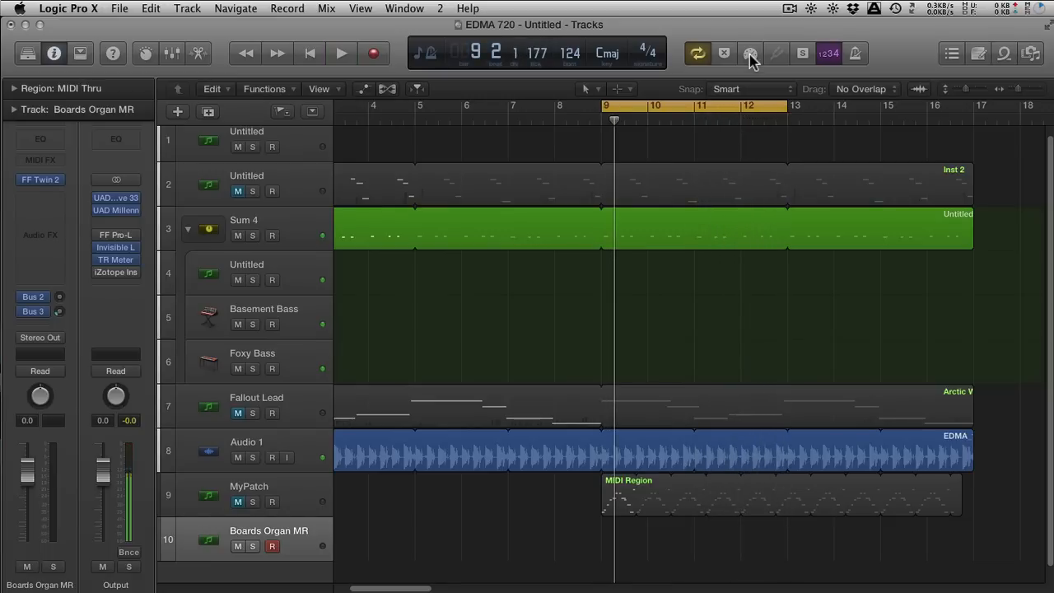